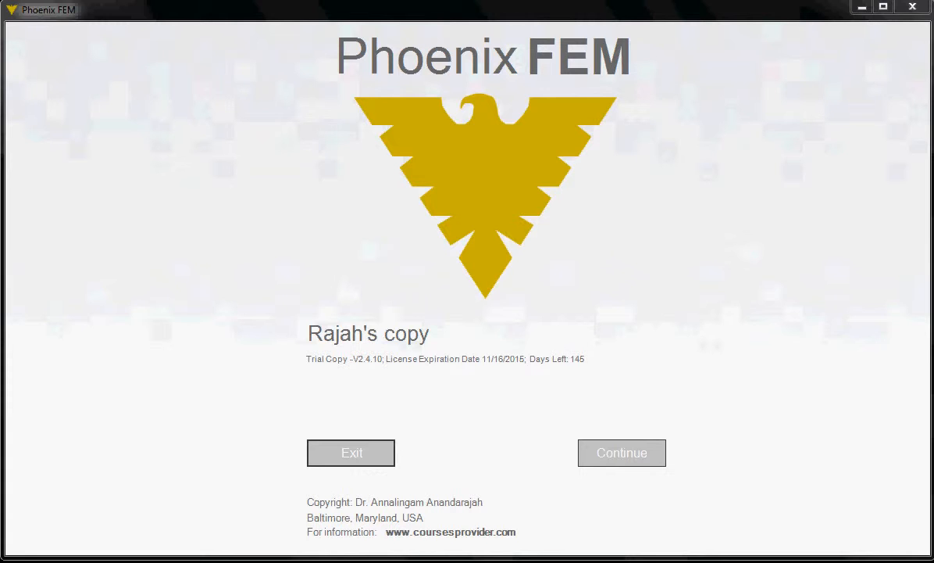
pyautogui.moveTo(623, 461)
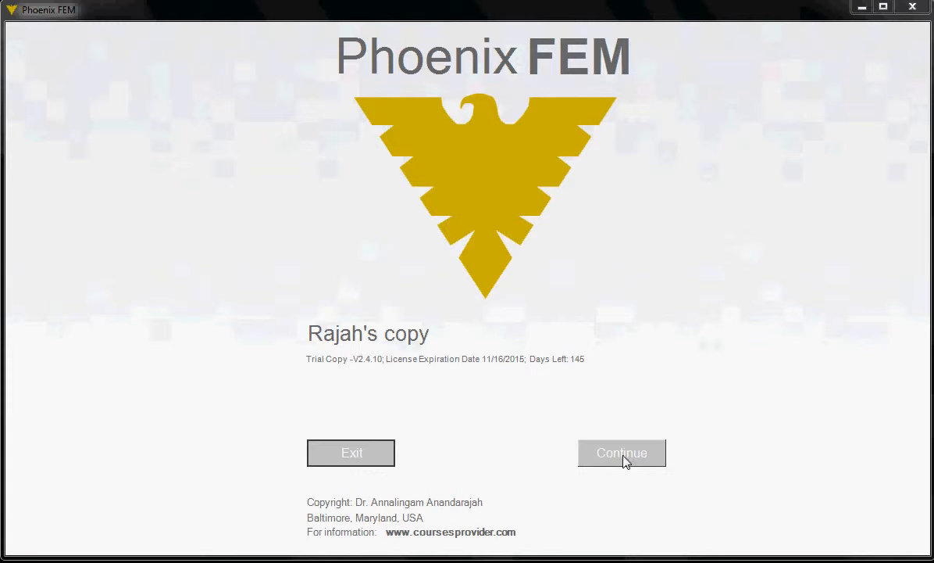
# - Continue past the Phoenix FEM splash screen to the main form
pyautogui.click(622, 452)
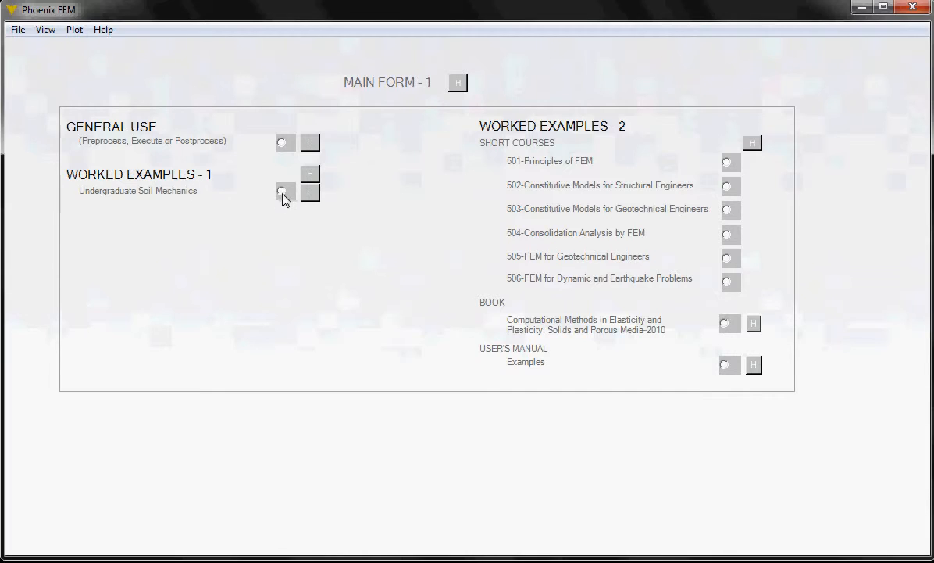
# - Choose Worked Examples-1 Undergraduate Soil Mechanics on the main form
pyautogui.click(284, 192)
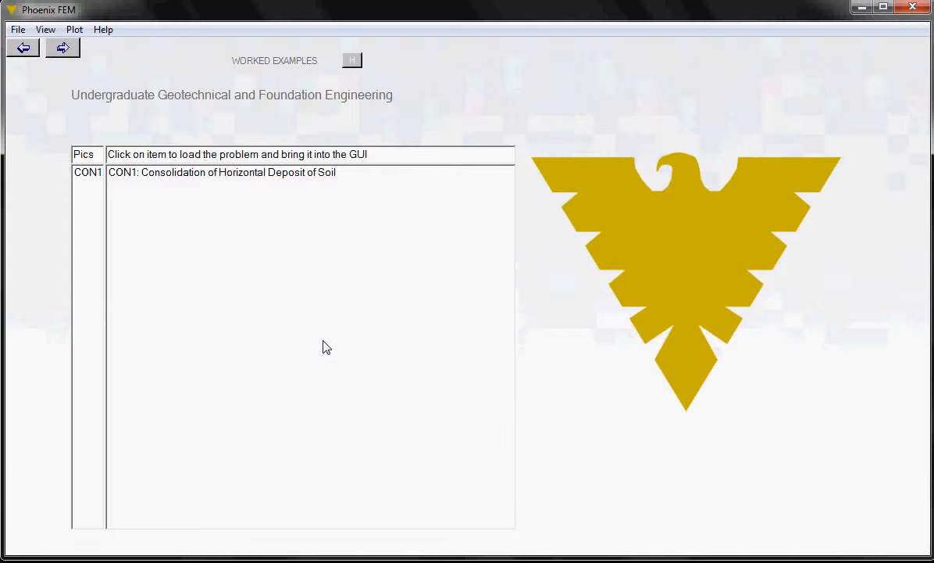
pyautogui.moveTo(213, 211)
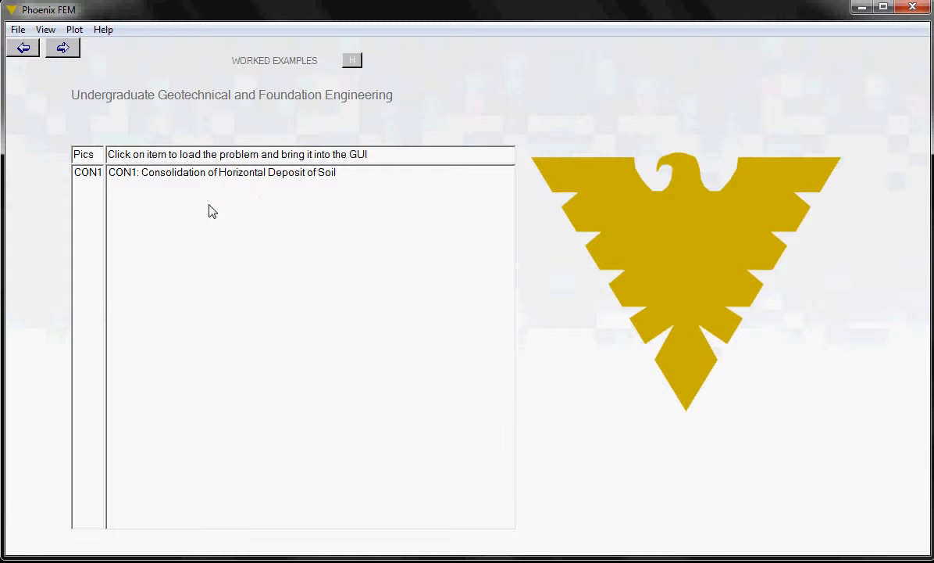
pyautogui.moveTo(281, 251)
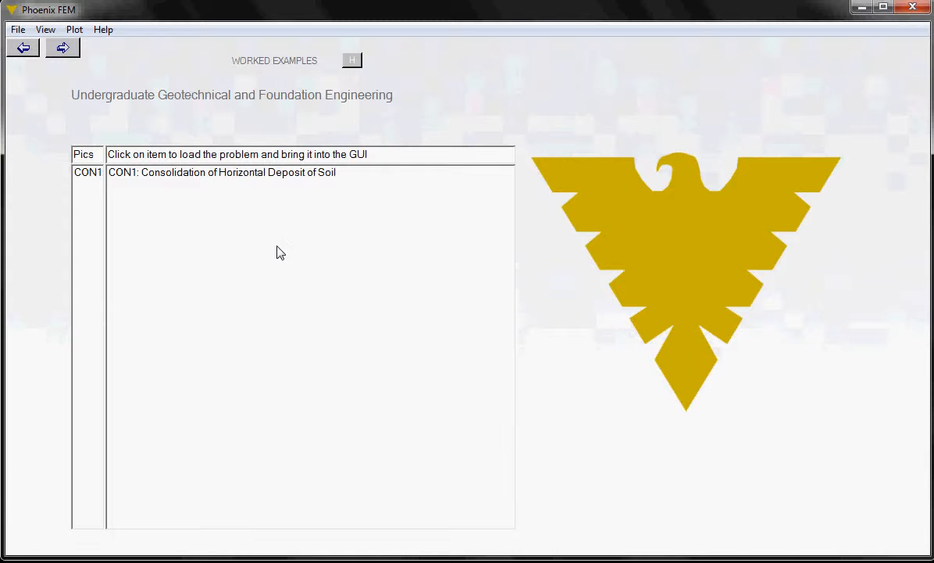
pyautogui.moveTo(275, 294)
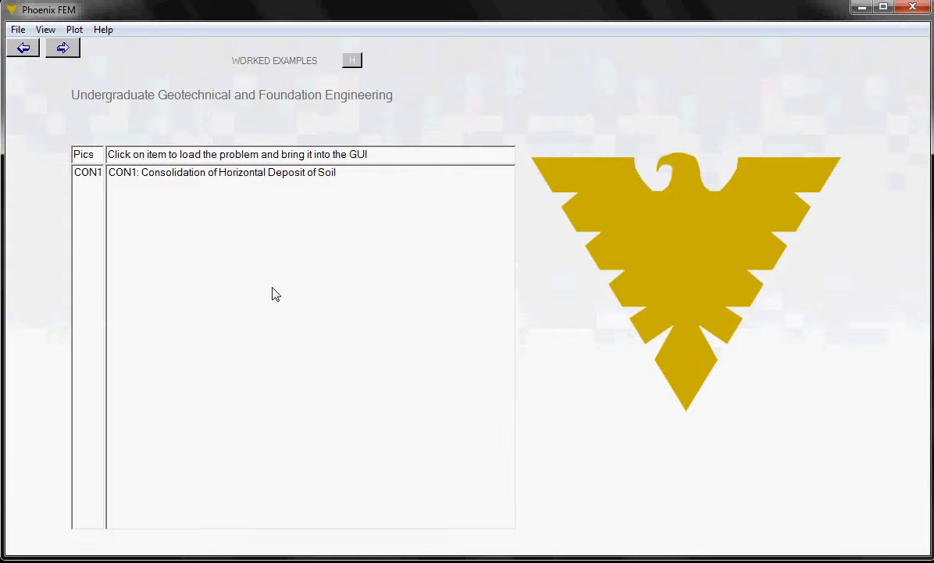
pyautogui.moveTo(250, 284)
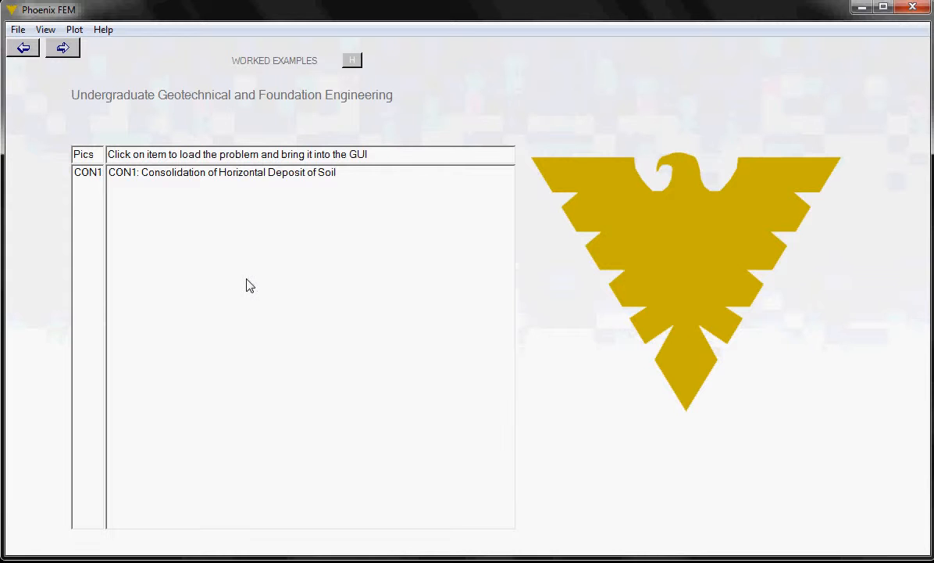
pyautogui.moveTo(224, 271)
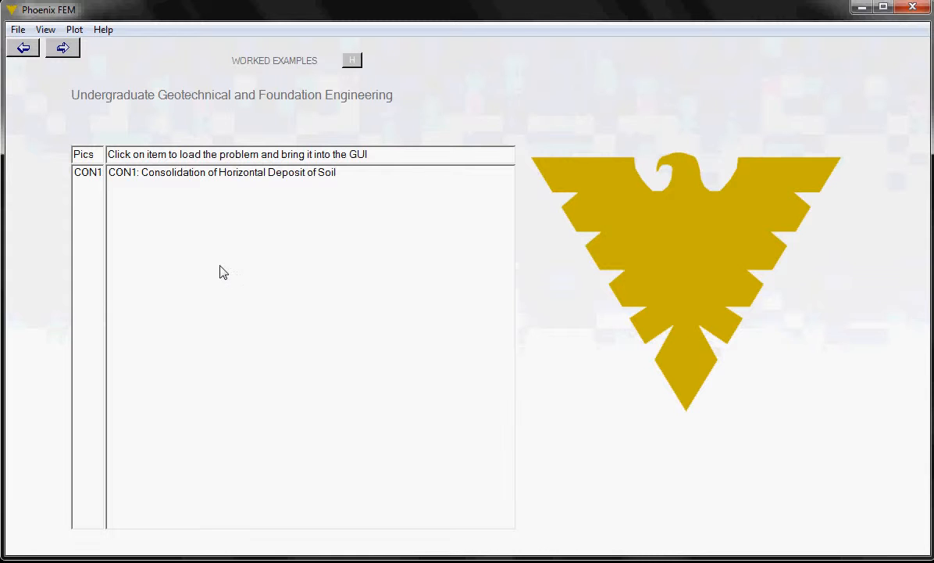
pyautogui.moveTo(94, 184)
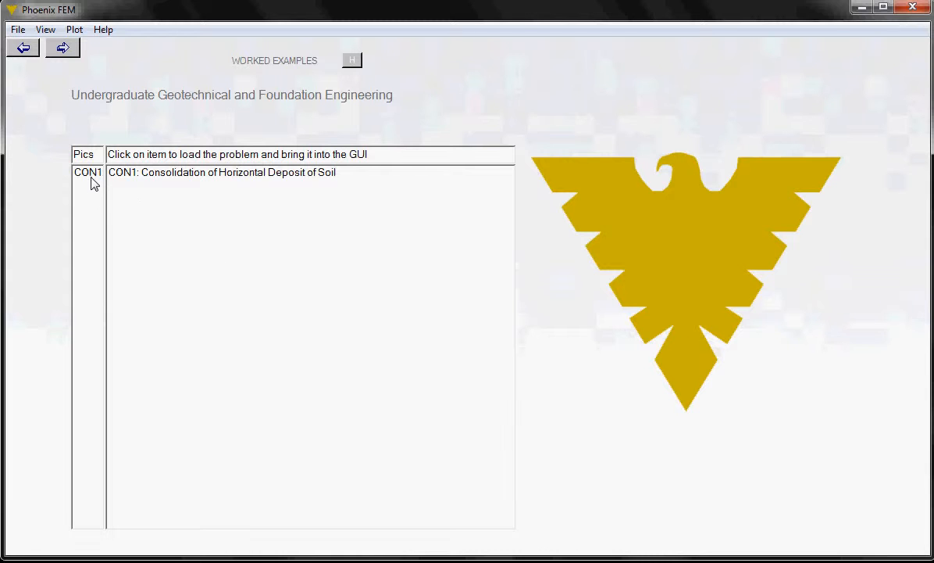
# - Preview the CON1 picture showing the layered sand–clay deposit under a load
pyautogui.click(88, 172)
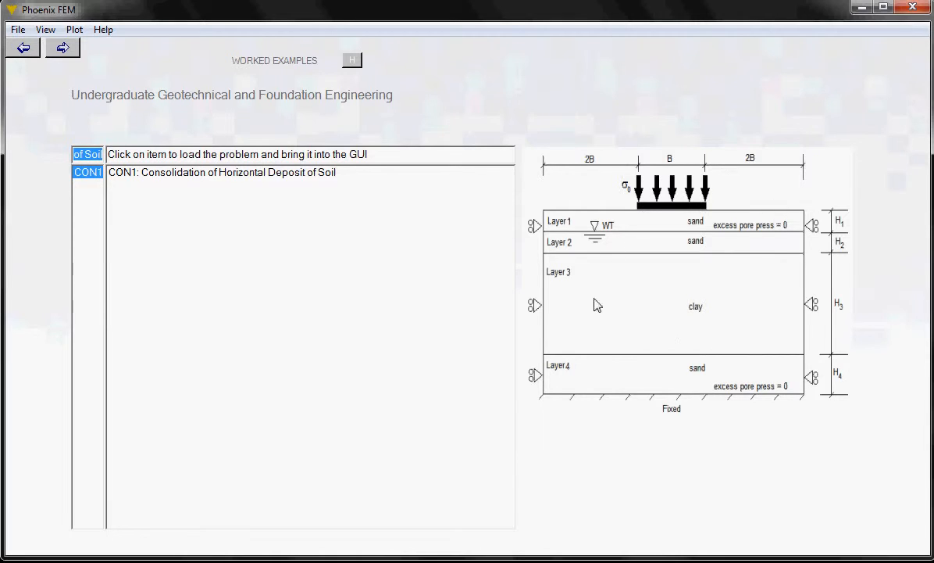
pyautogui.moveTo(604, 349)
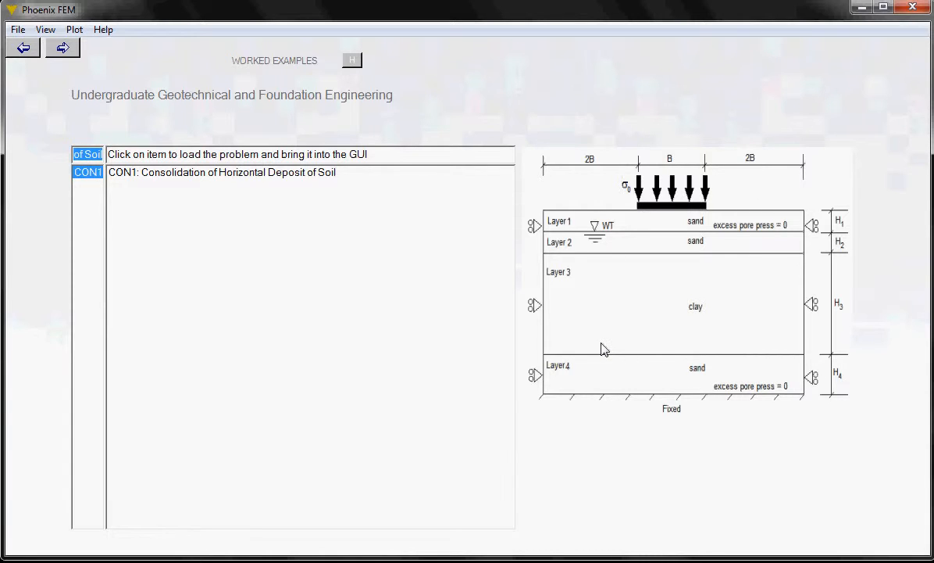
pyautogui.moveTo(617, 354)
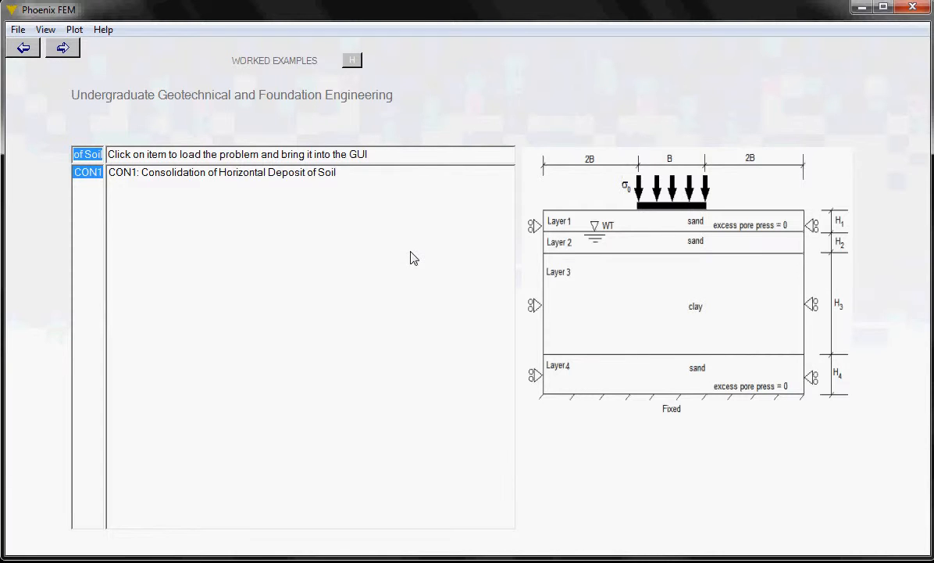
pyautogui.moveTo(613, 313)
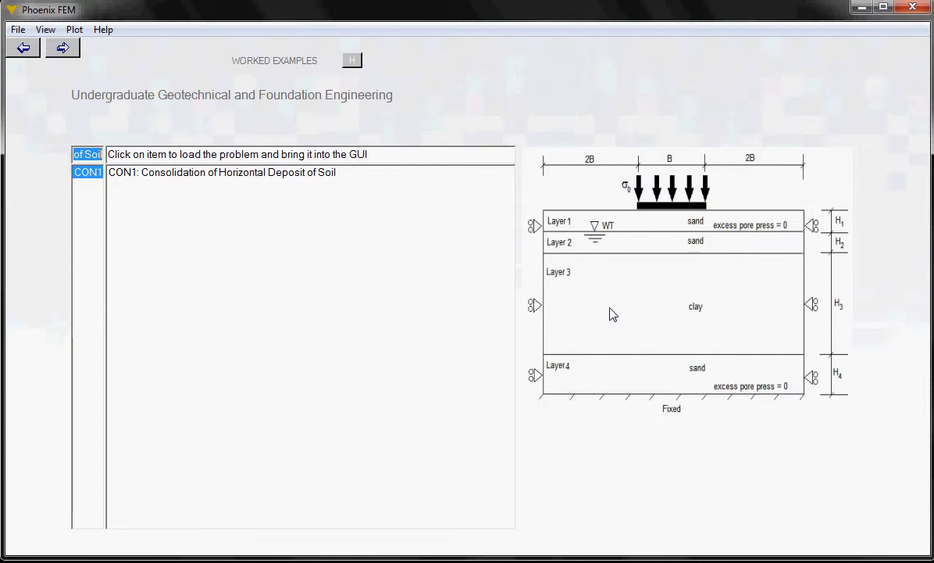
pyautogui.moveTo(460, 359)
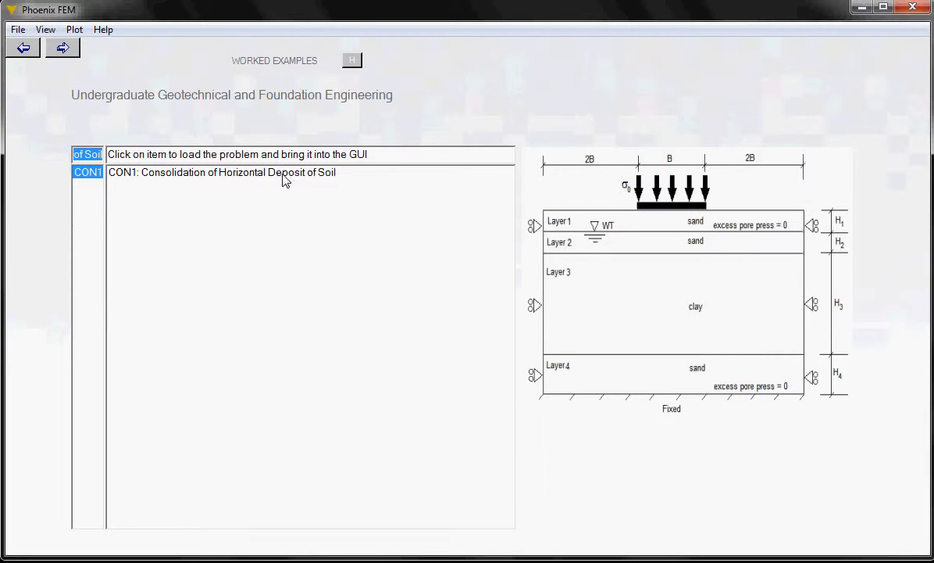
pyautogui.moveTo(311, 281)
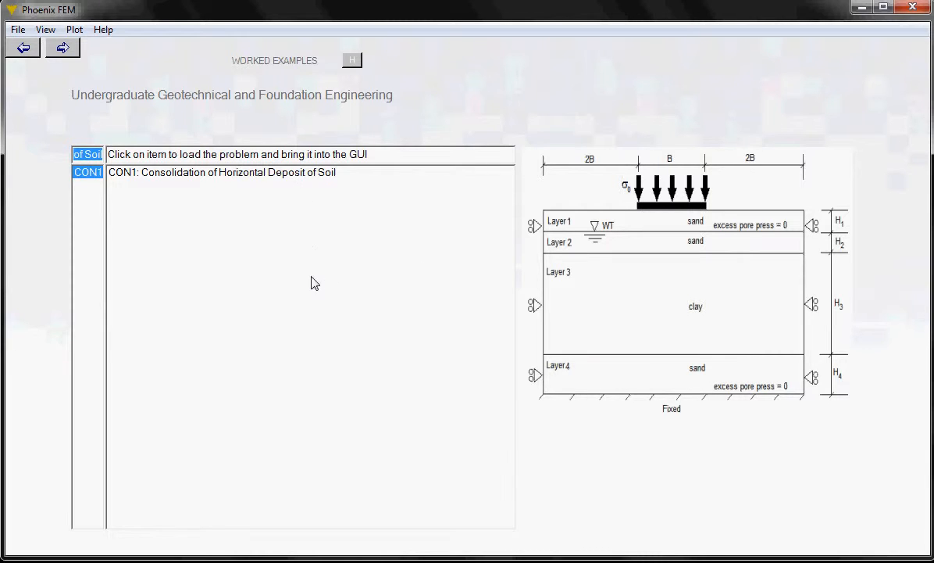
pyautogui.moveTo(270, 181)
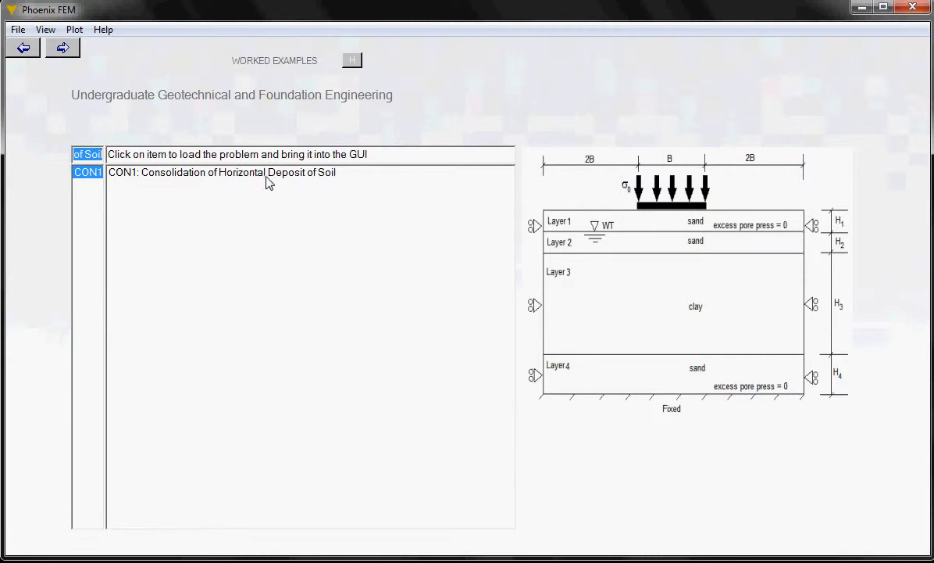
# - Load CON1 and save it as tem1.vb1 in C:\A300-Converted, replacing the existing file
pyautogui.click(221, 172)
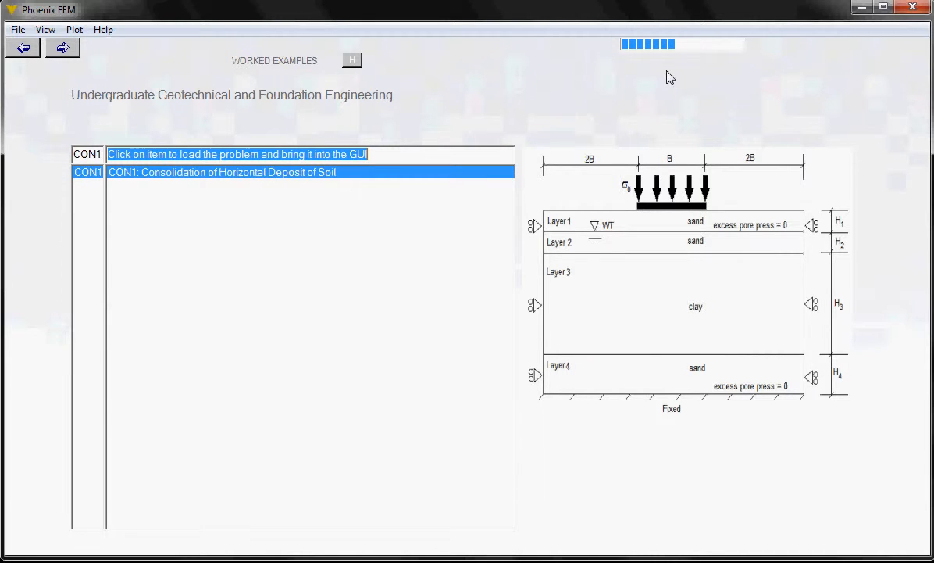
pyautogui.moveTo(699, 118)
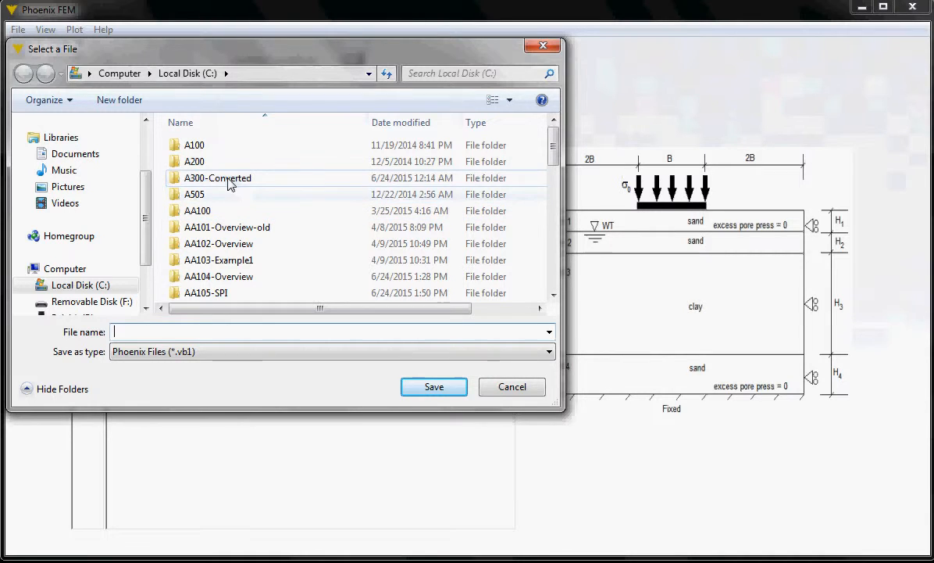
pyautogui.moveTo(230, 182)
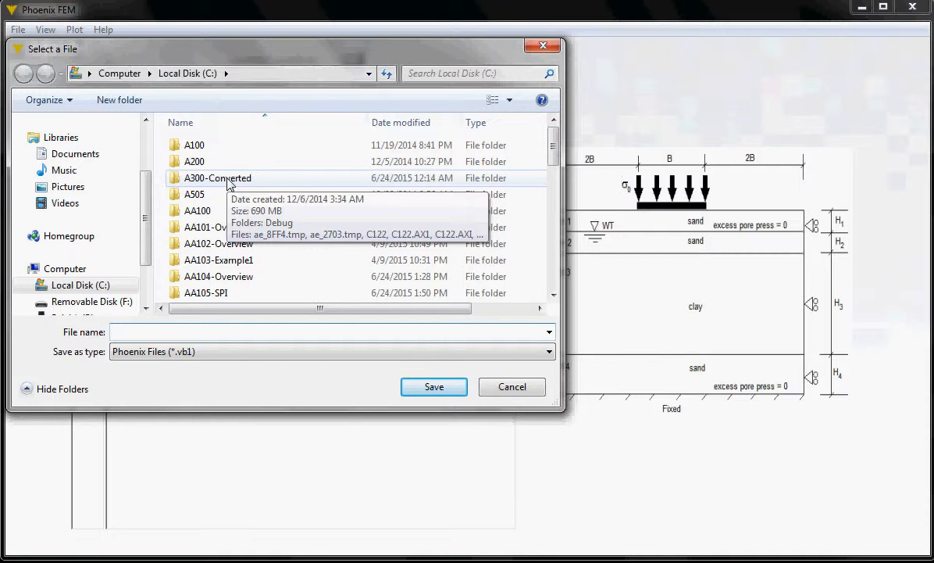
pyautogui.click(217, 177)
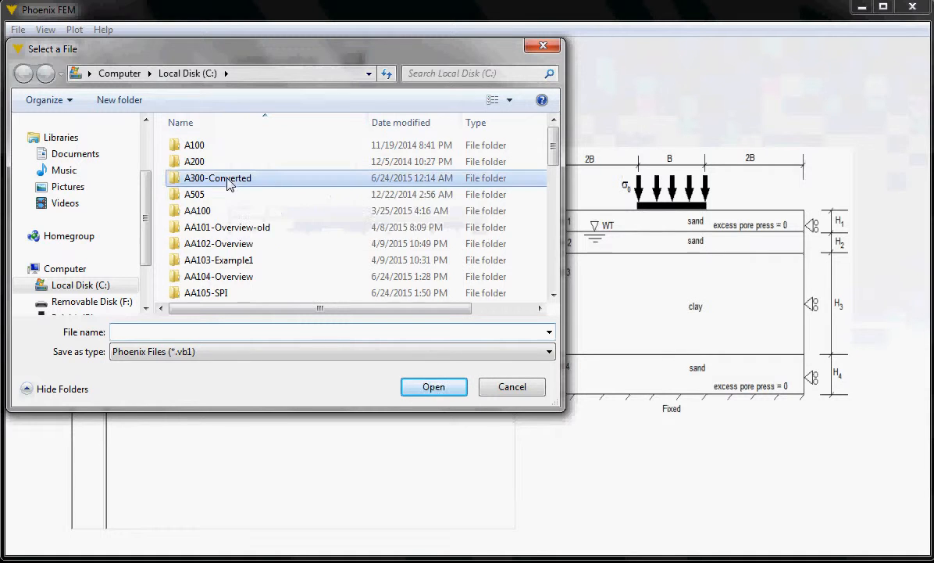
pyautogui.doubleClick(217, 177)
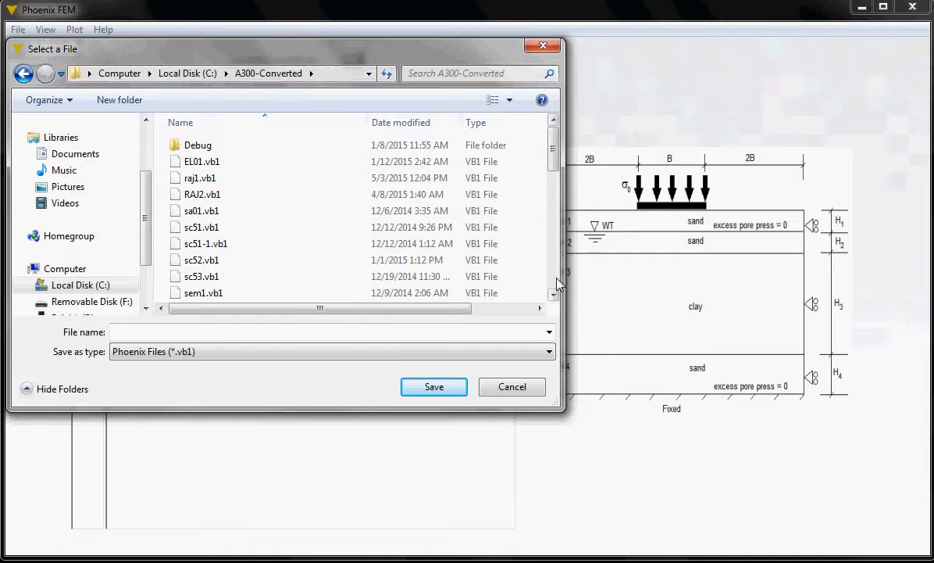
pyautogui.scroll(-3)
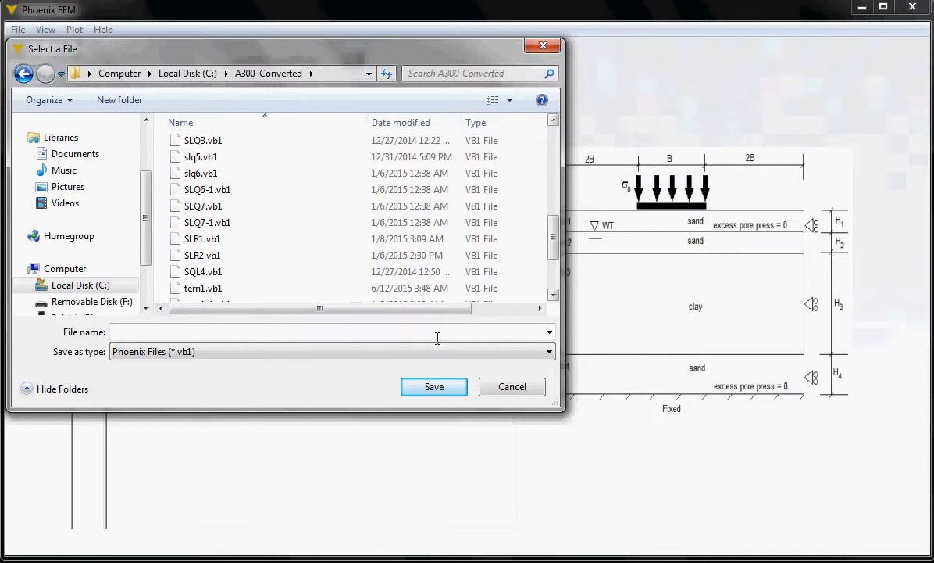
pyautogui.click(202, 288)
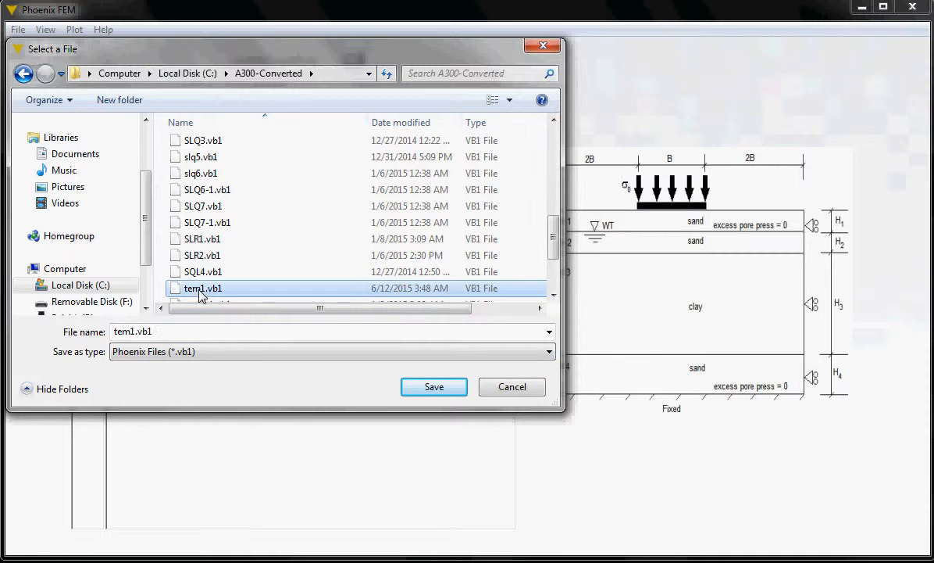
pyautogui.click(434, 387)
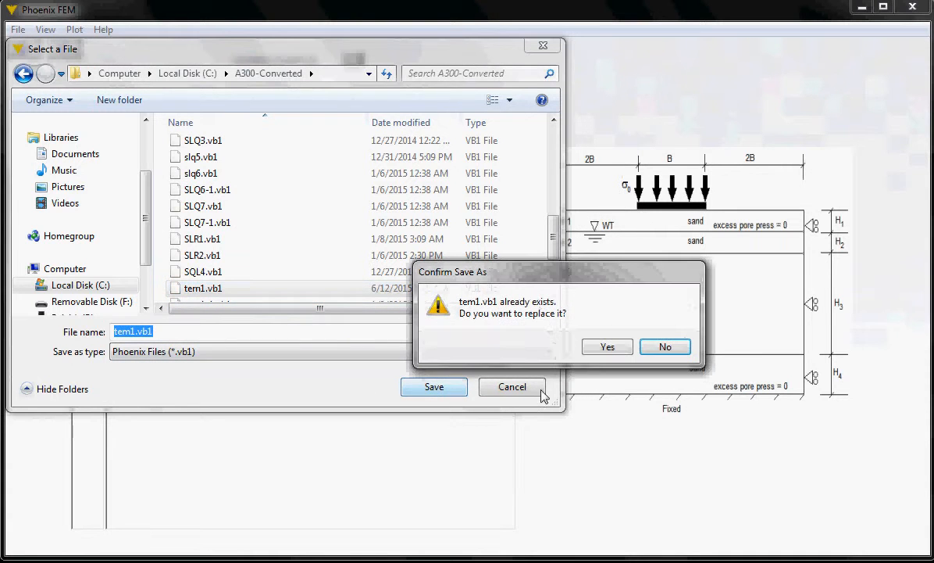
pyautogui.click(608, 346)
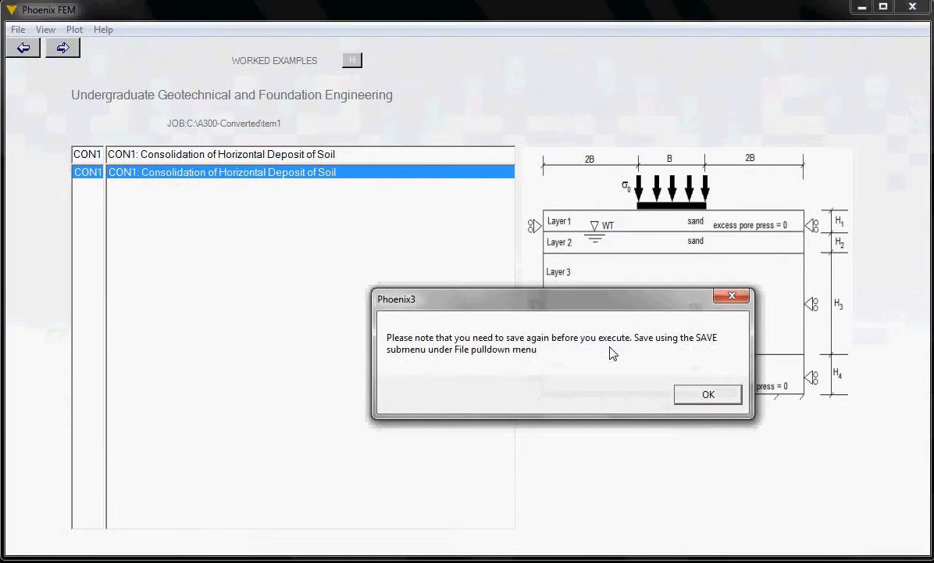
pyautogui.moveTo(708, 394)
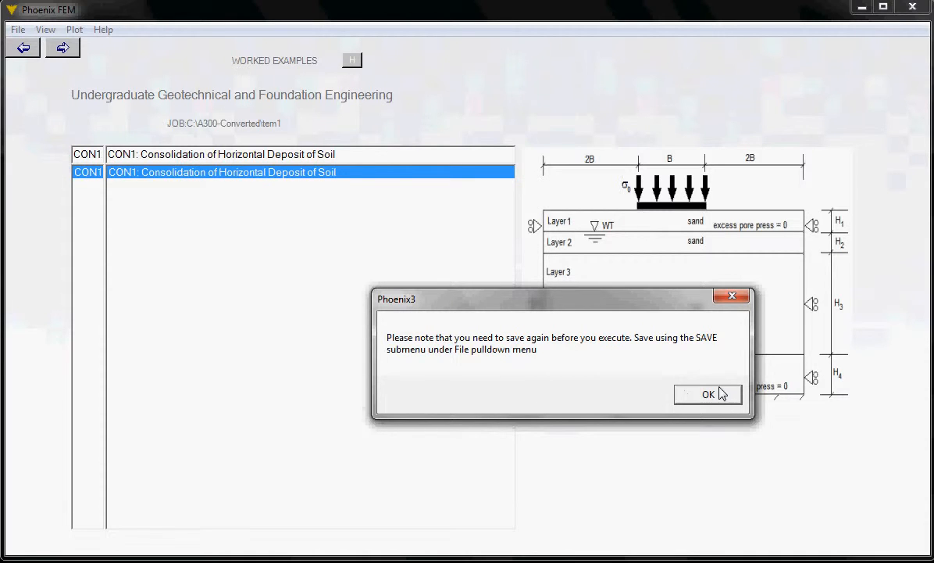
pyautogui.click(708, 394)
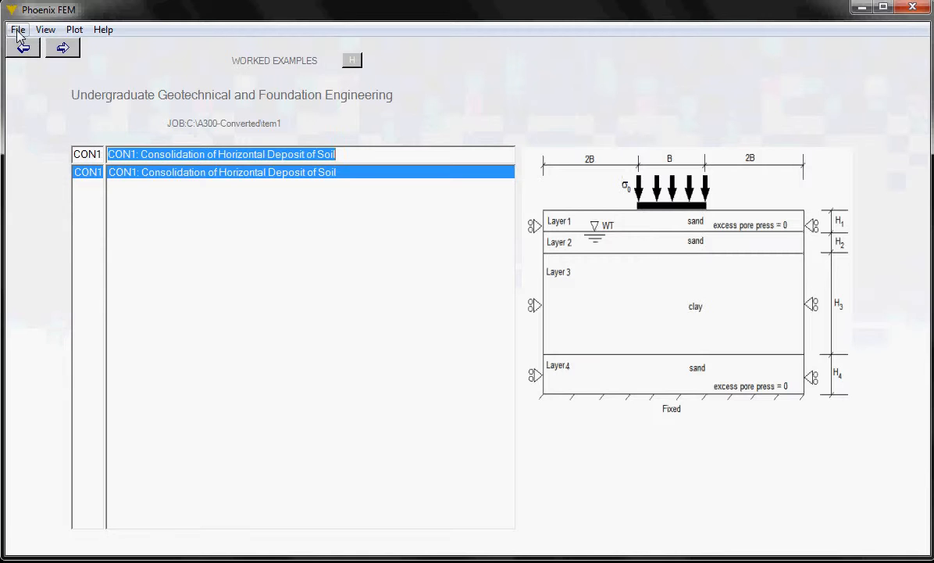
# - Save the tem1 consolidation job again from the File menu
pyautogui.click(18, 29)
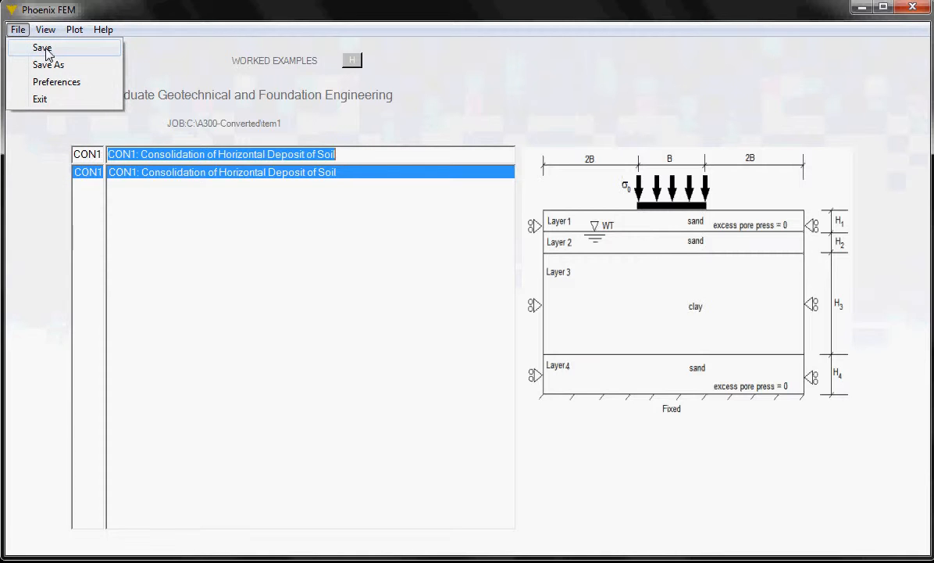
pyautogui.click(42, 48)
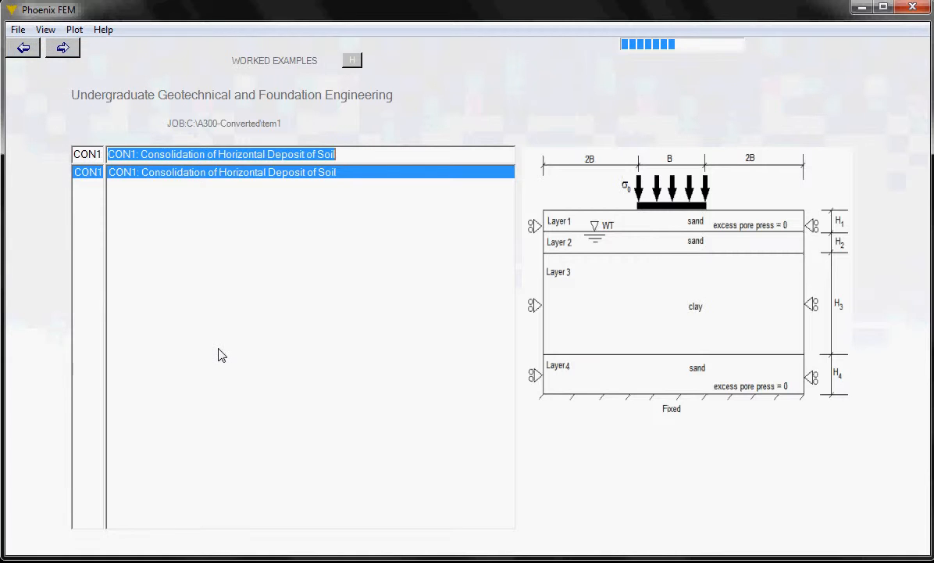
pyautogui.moveTo(703, 77)
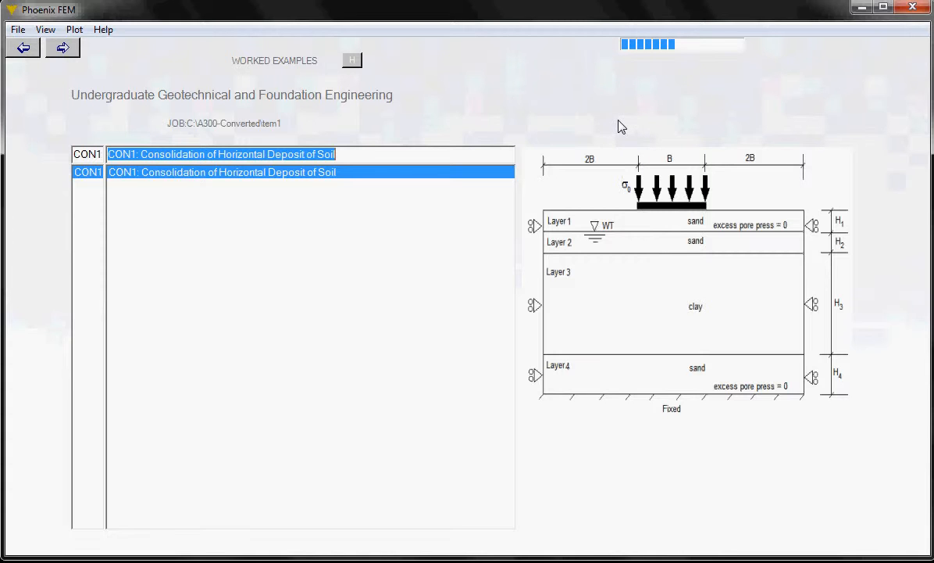
pyautogui.moveTo(629, 127)
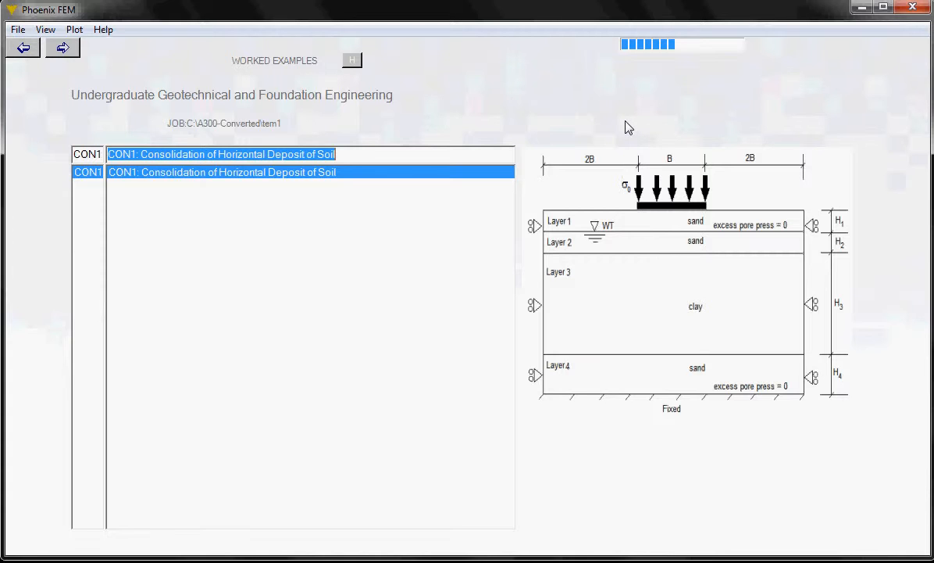
pyautogui.moveTo(615, 126)
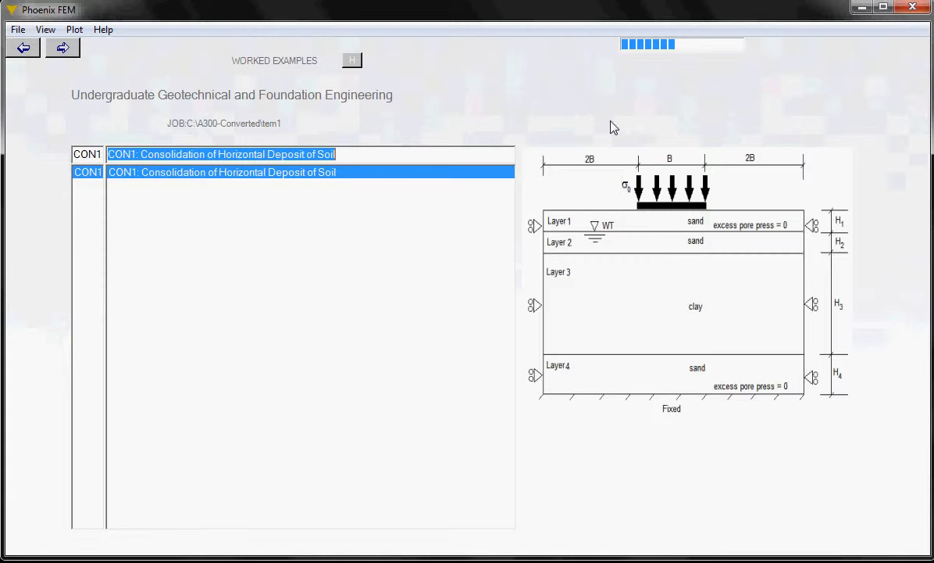
pyautogui.moveTo(435, 123)
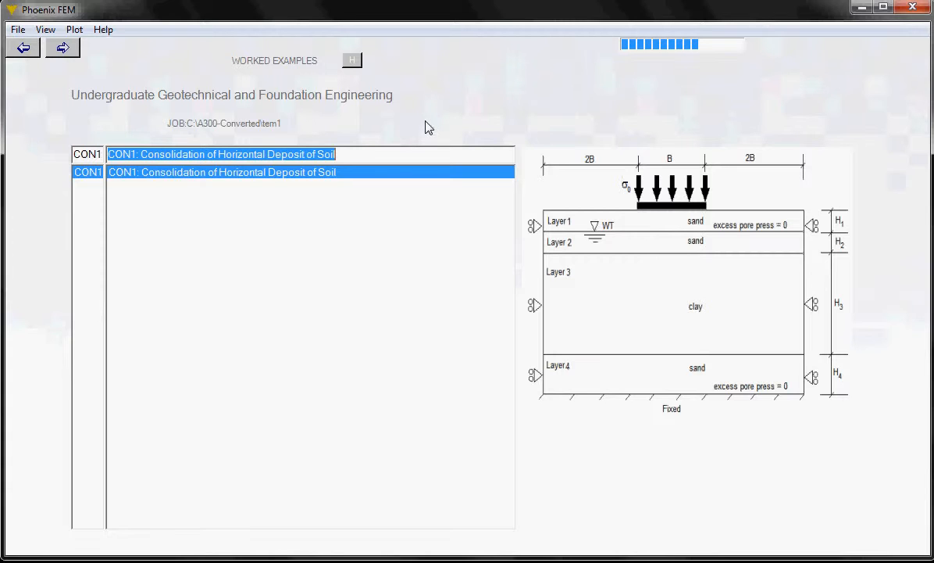
pyautogui.moveTo(419, 130)
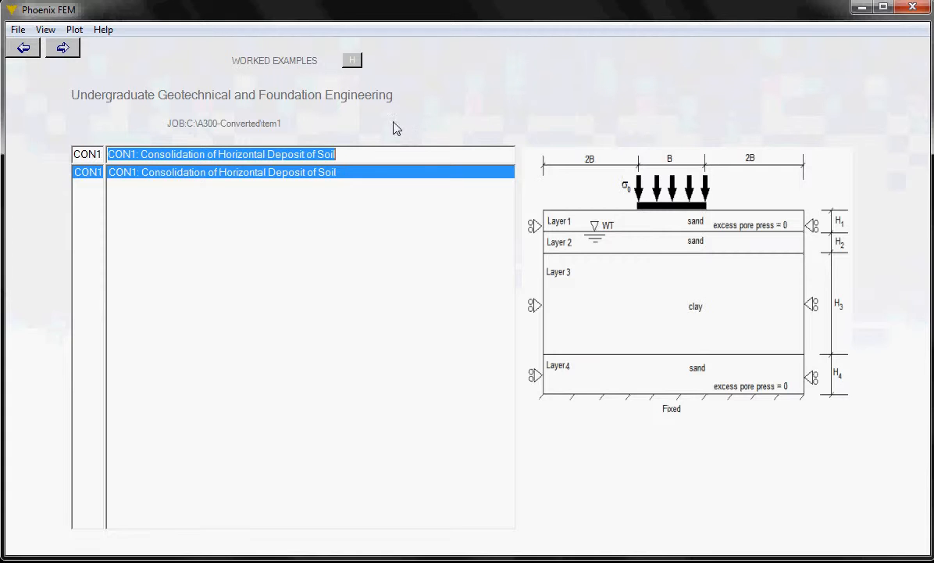
pyautogui.moveTo(155, 104)
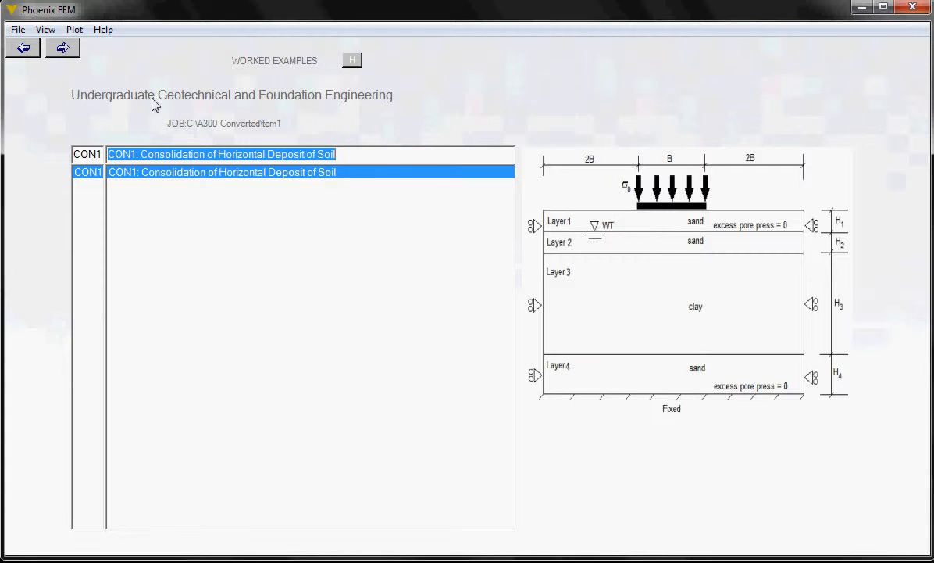
pyautogui.moveTo(122, 80)
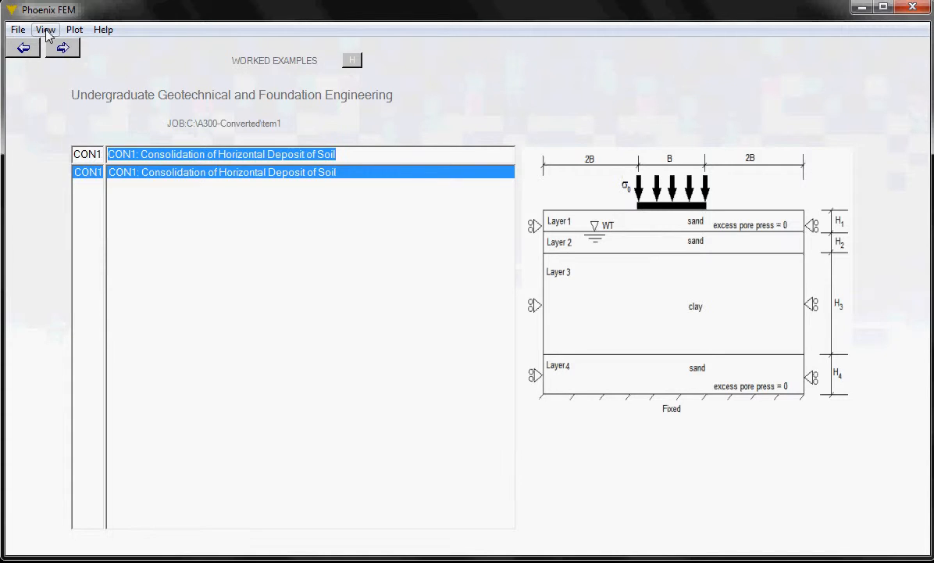
# - List the tem1 job's input files via View > Files for this Job
pyautogui.click(45, 29)
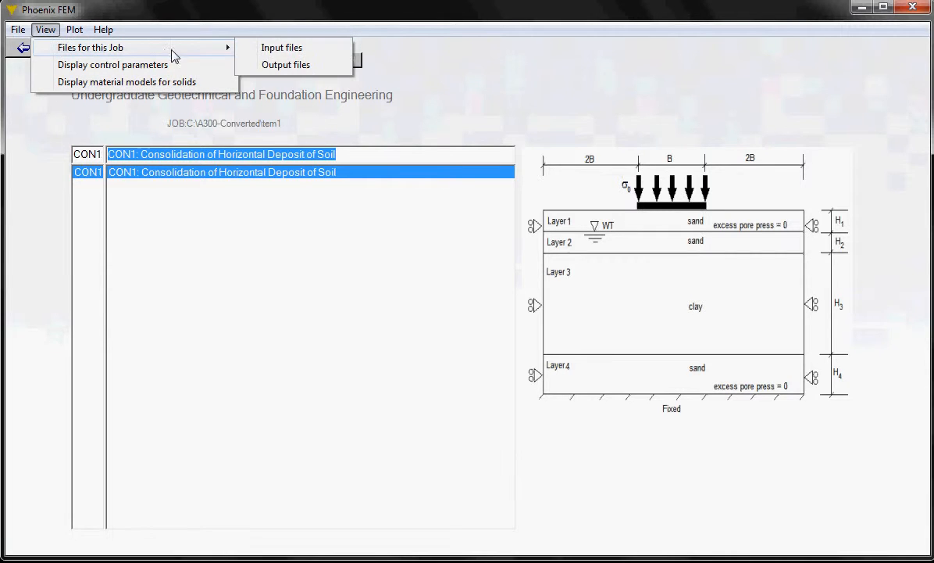
pyautogui.click(282, 47)
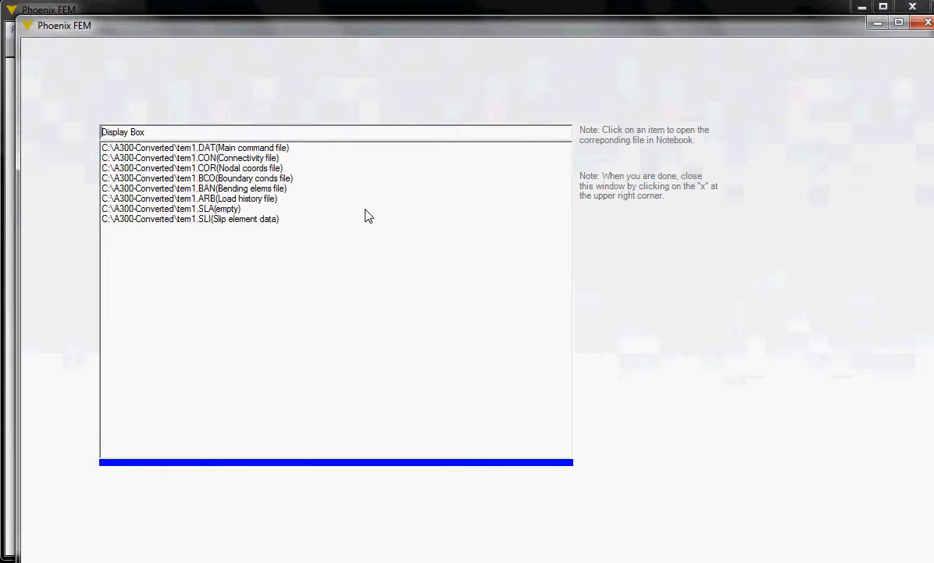
pyautogui.moveTo(299, 148)
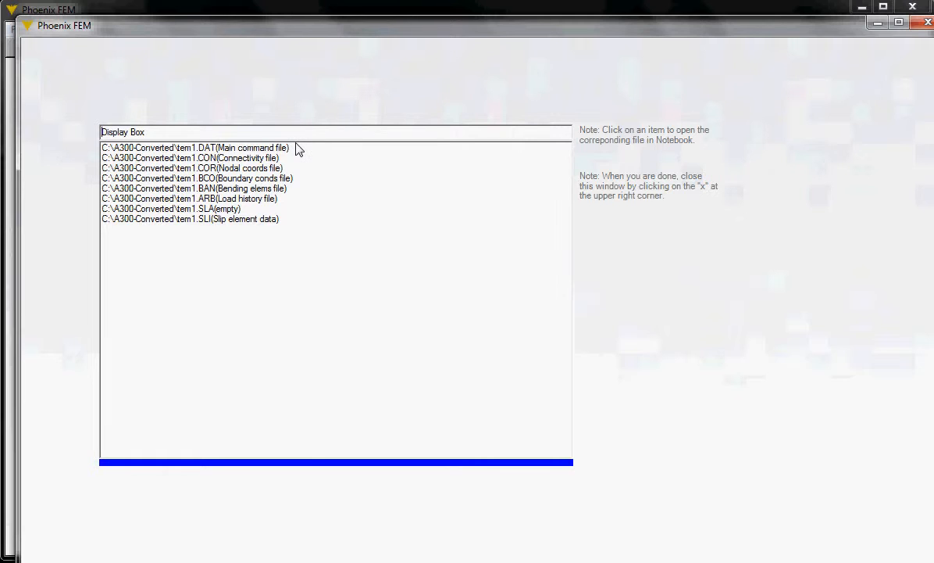
pyautogui.moveTo(254, 150)
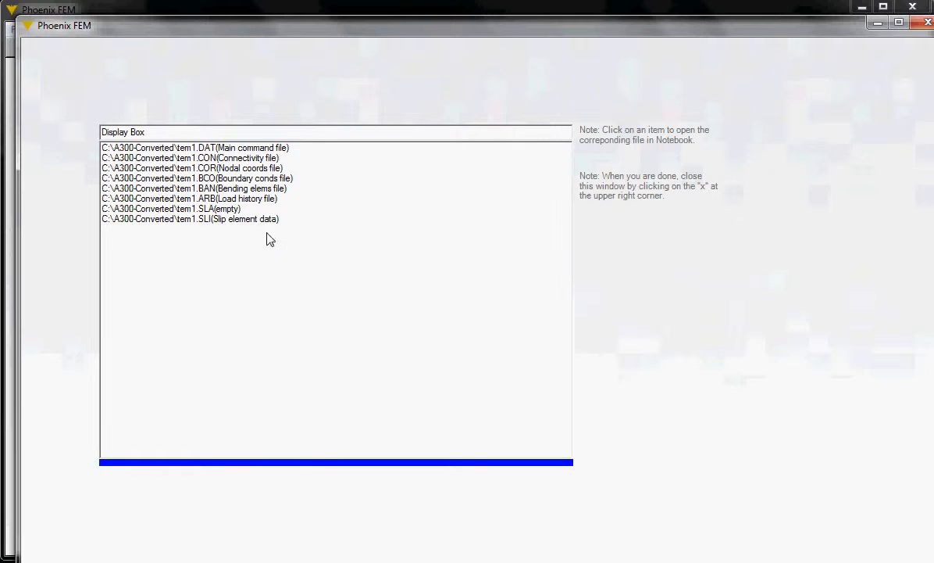
pyautogui.moveTo(213, 160)
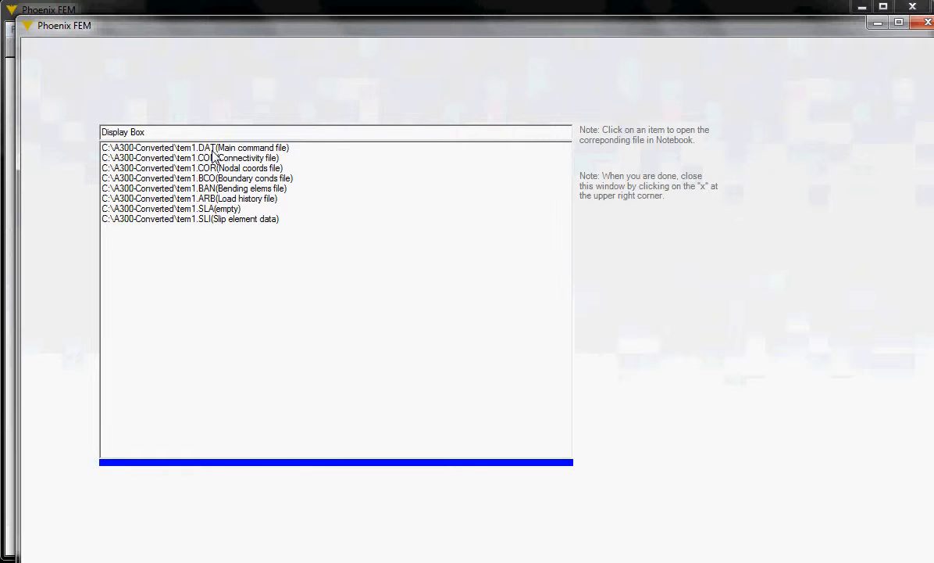
pyautogui.click(193, 148)
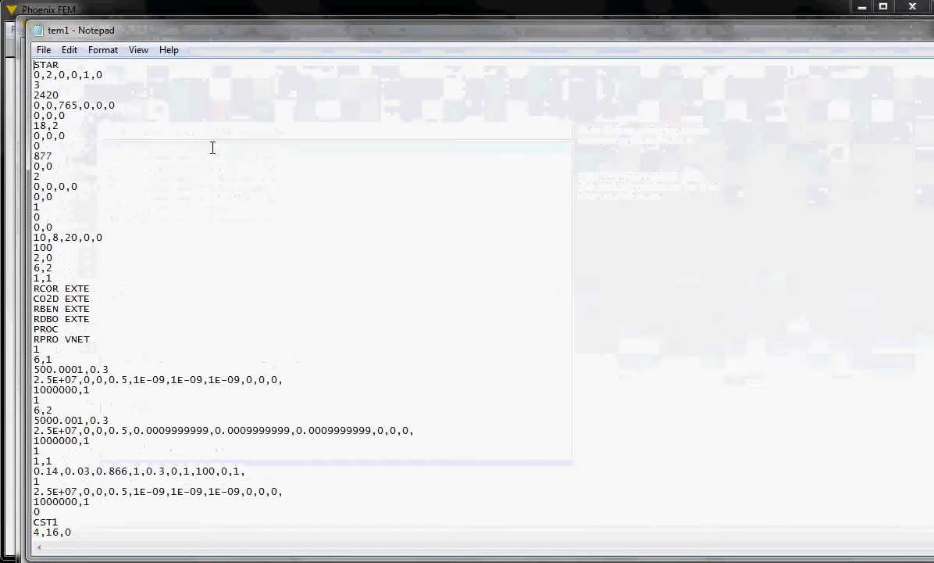
pyautogui.moveTo(225, 172)
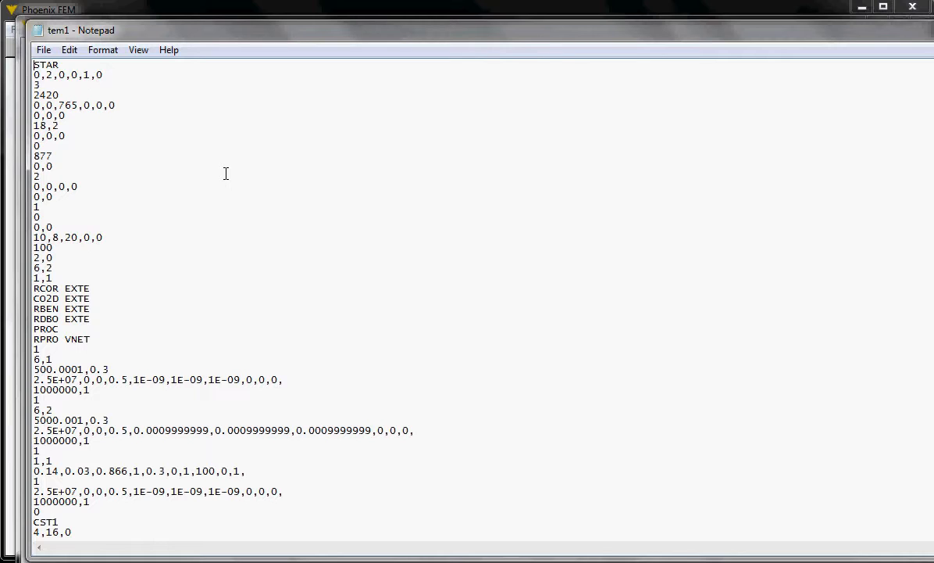
pyautogui.moveTo(234, 204)
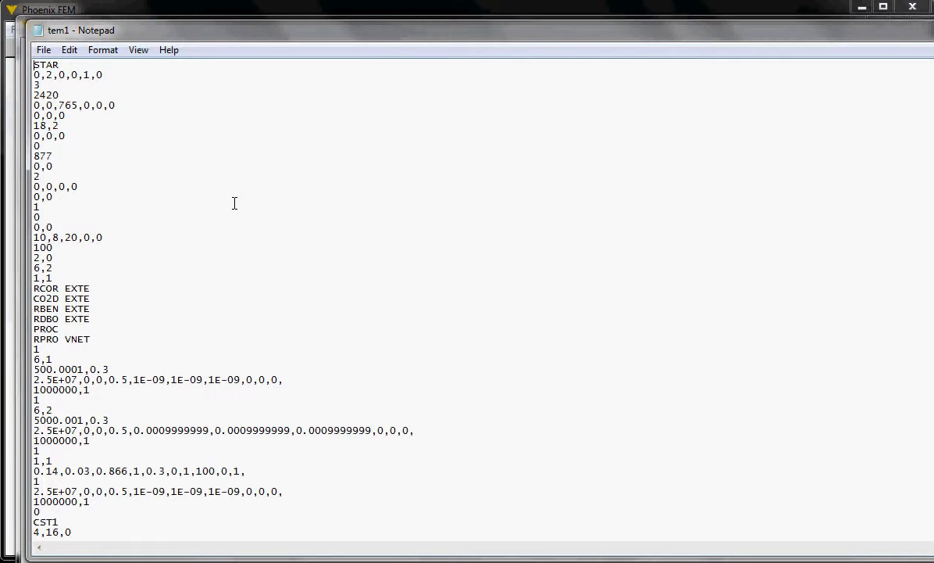
pyautogui.moveTo(564, 217)
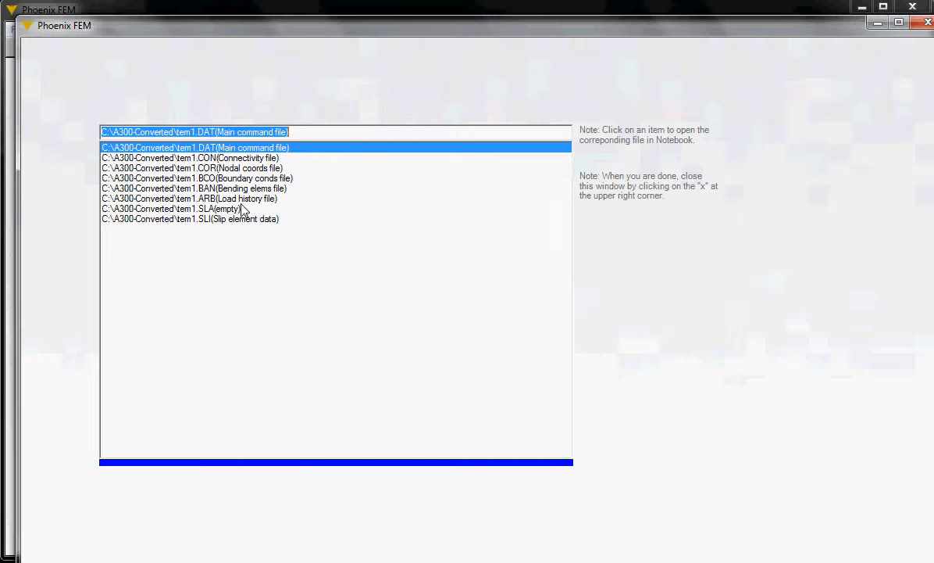
pyautogui.moveTo(219, 197)
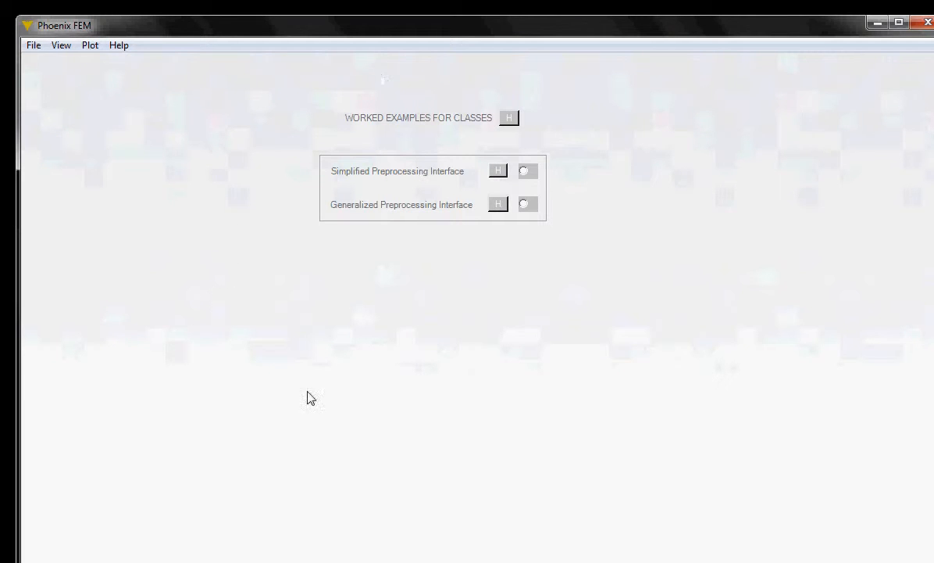
pyautogui.moveTo(644, 305)
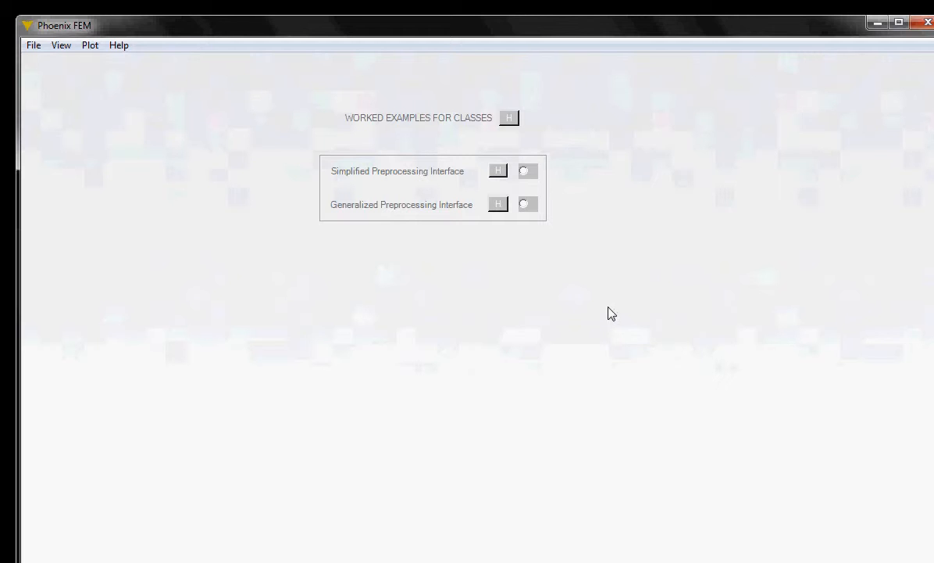
pyautogui.moveTo(527, 171)
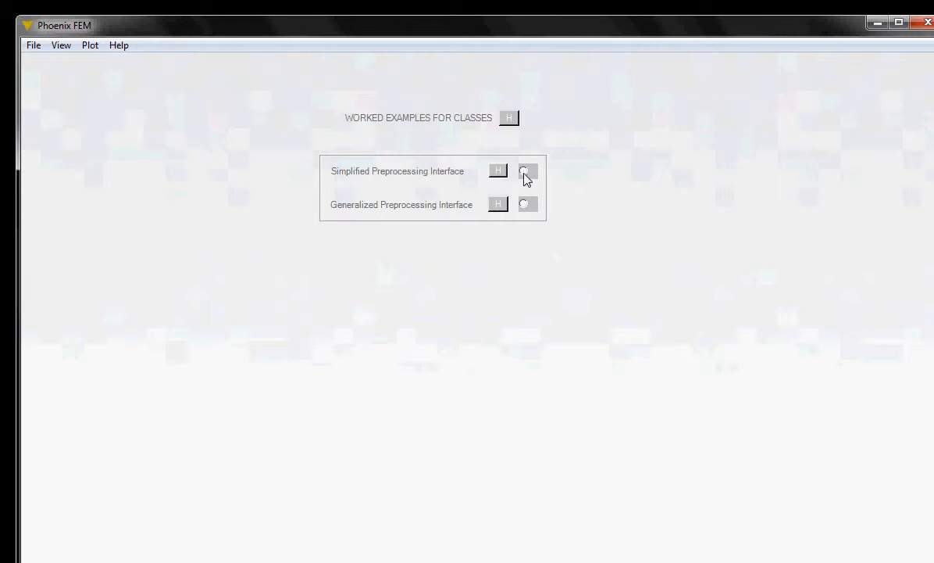
# - Open the Simplified Preprocessing Interface and zoom the mesh plot in and out
pyautogui.click(527, 171)
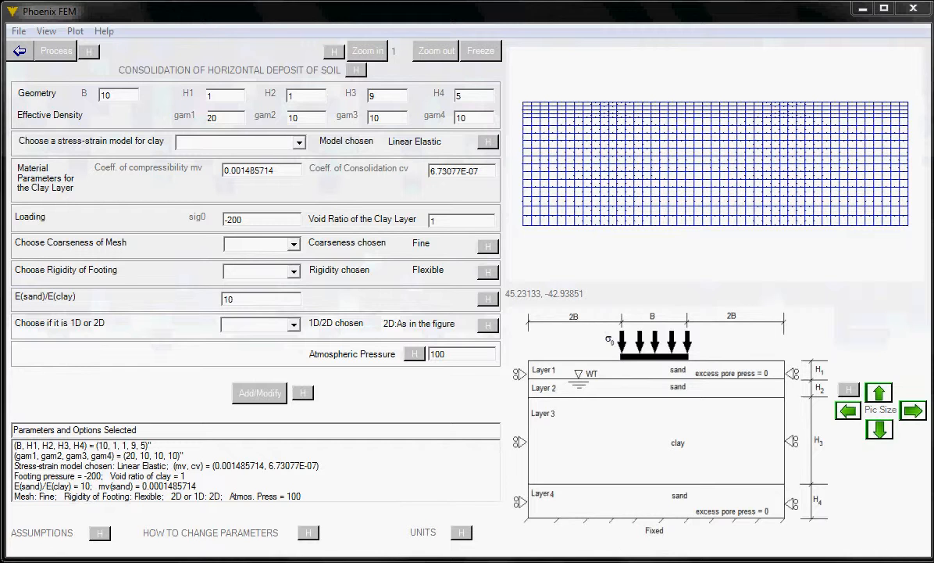
pyautogui.moveTo(790, 371)
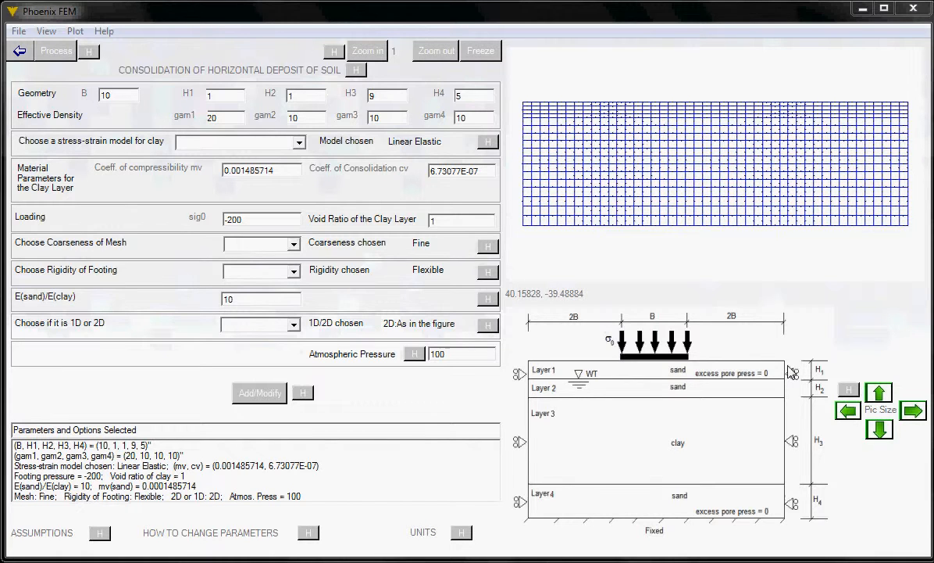
pyautogui.moveTo(789, 373)
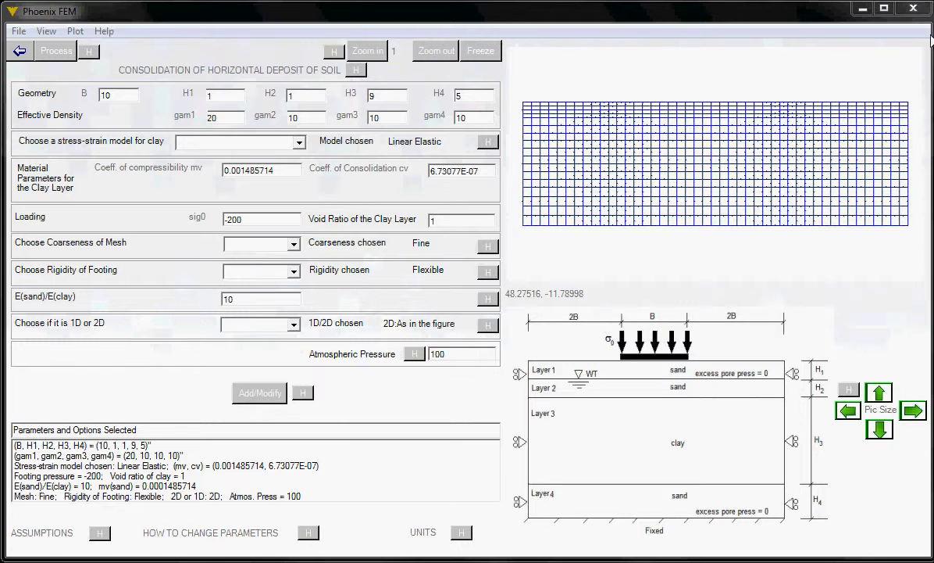
pyautogui.moveTo(598, 284)
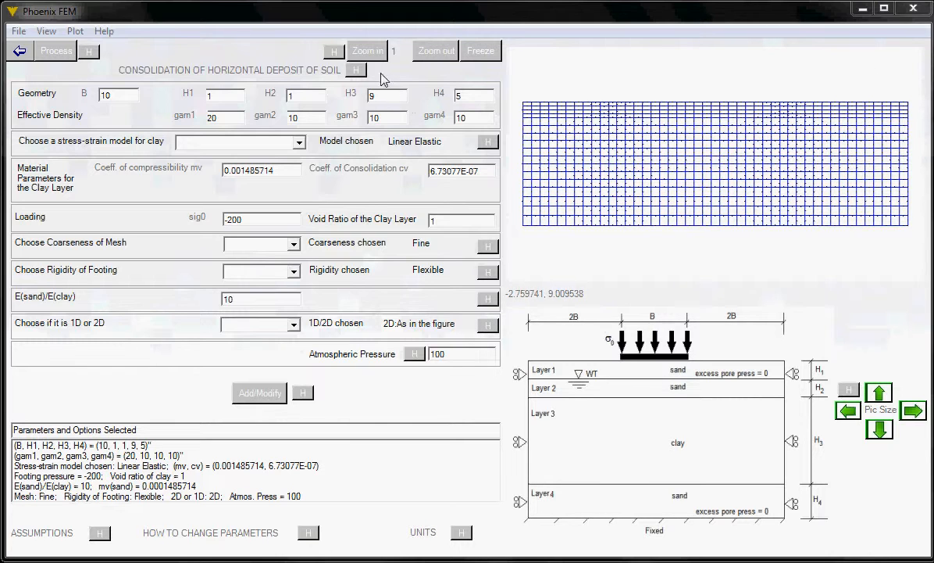
pyautogui.moveTo(682, 173)
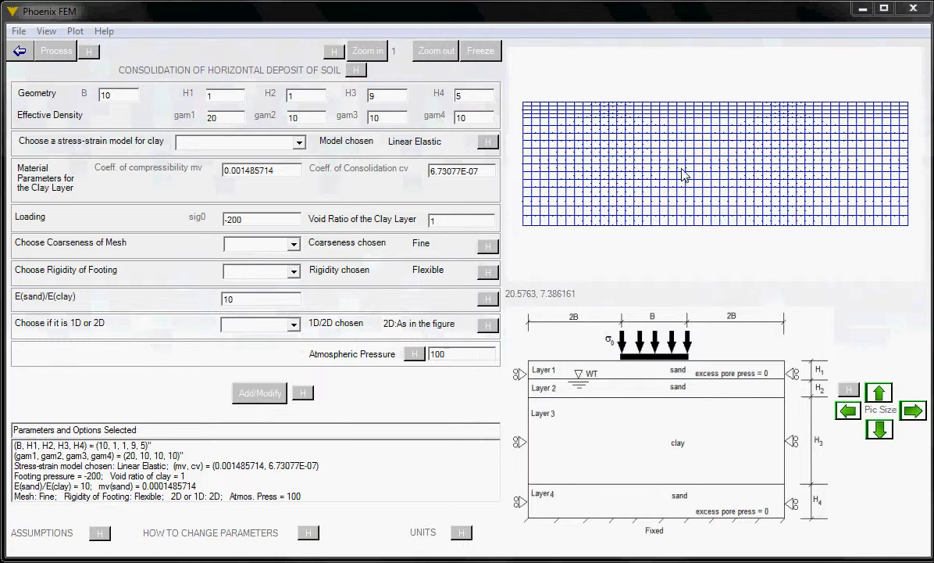
pyautogui.moveTo(678, 173)
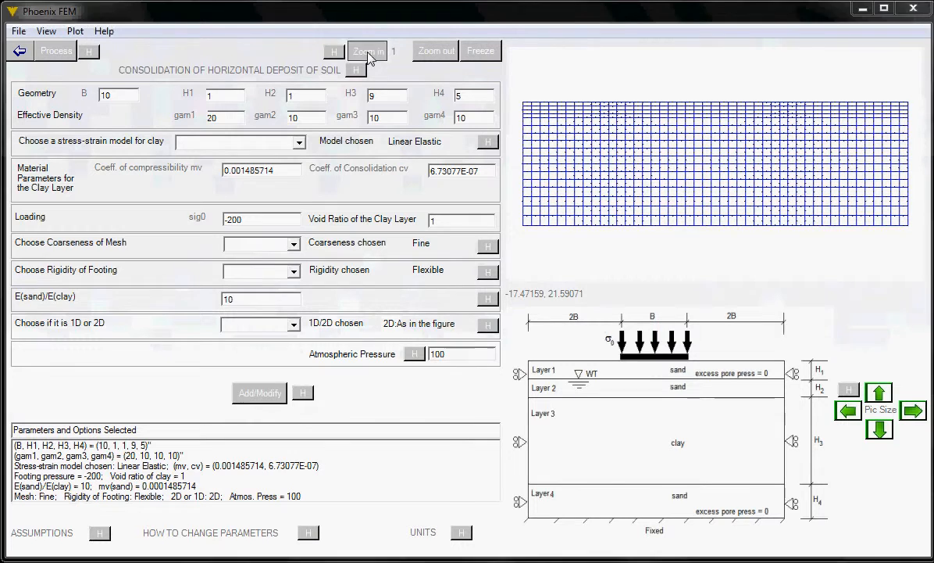
pyautogui.click(367, 50)
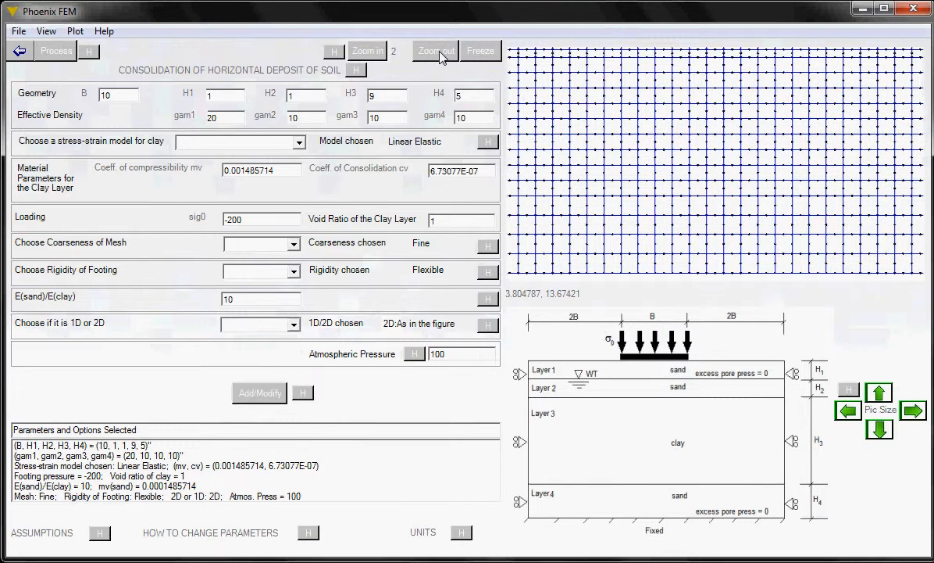
pyautogui.click(435, 50)
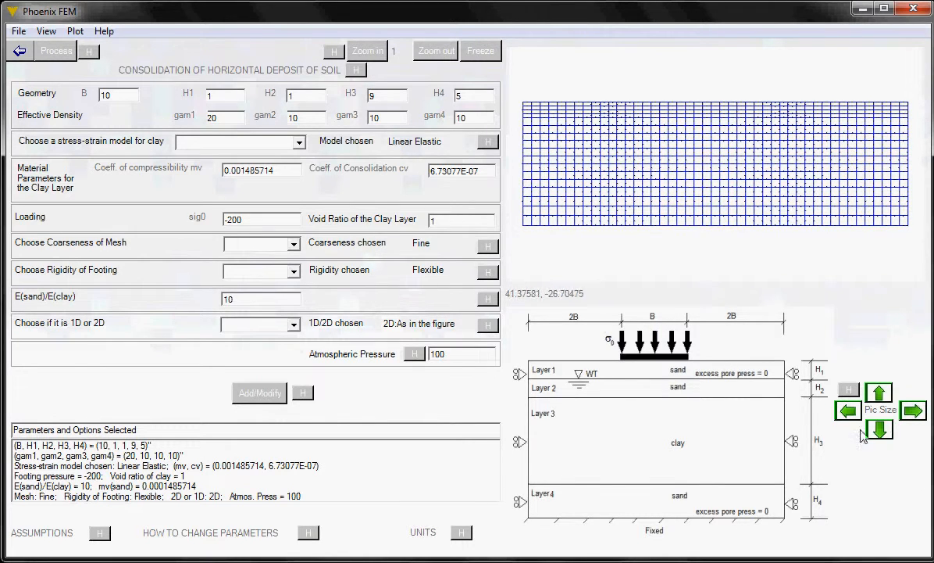
pyautogui.moveTo(878, 462)
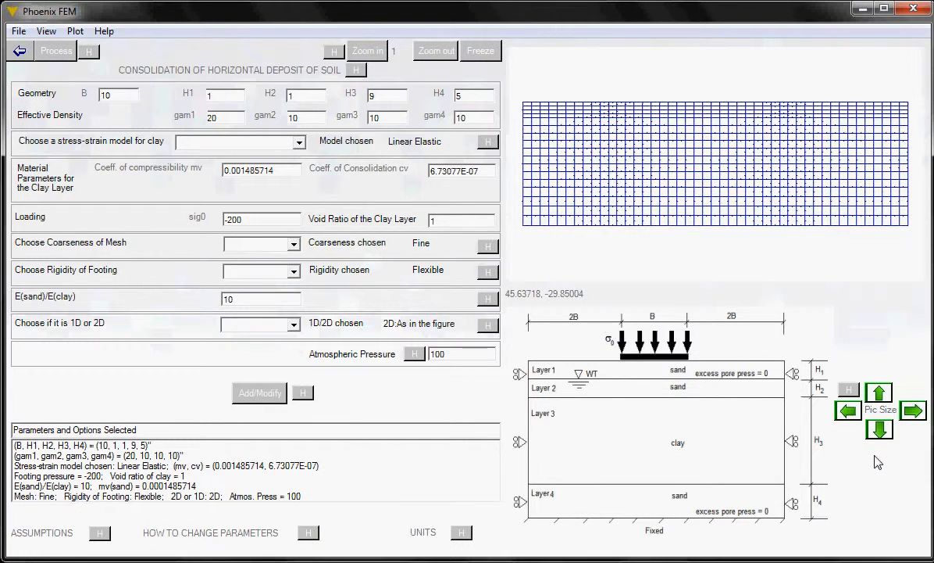
pyautogui.moveTo(893, 502)
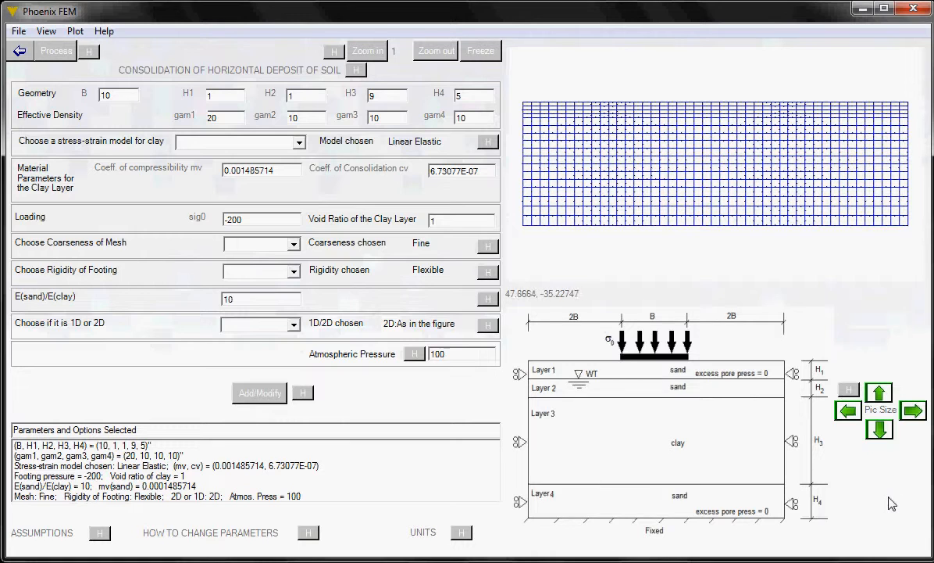
pyautogui.moveTo(472, 388)
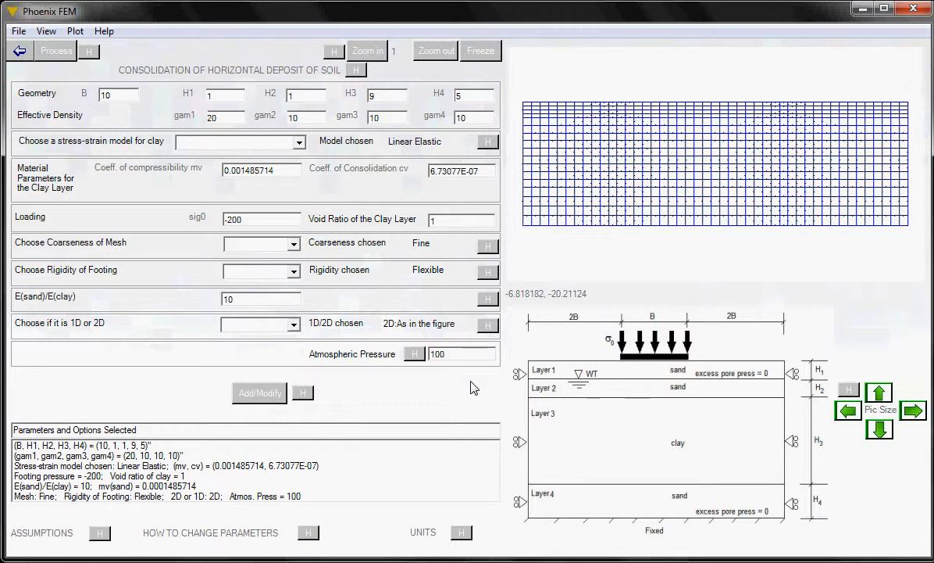
pyautogui.moveTo(485, 261)
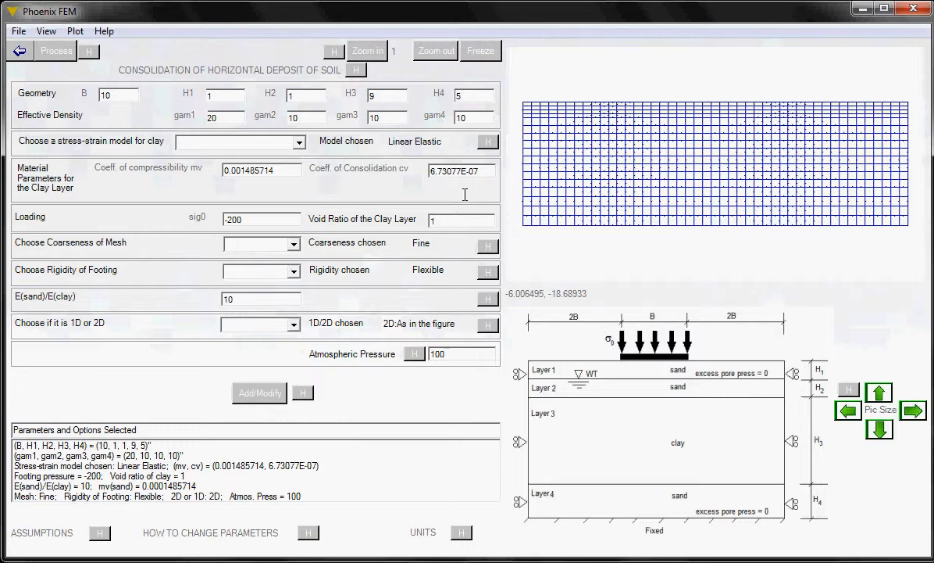
pyautogui.moveTo(414, 217)
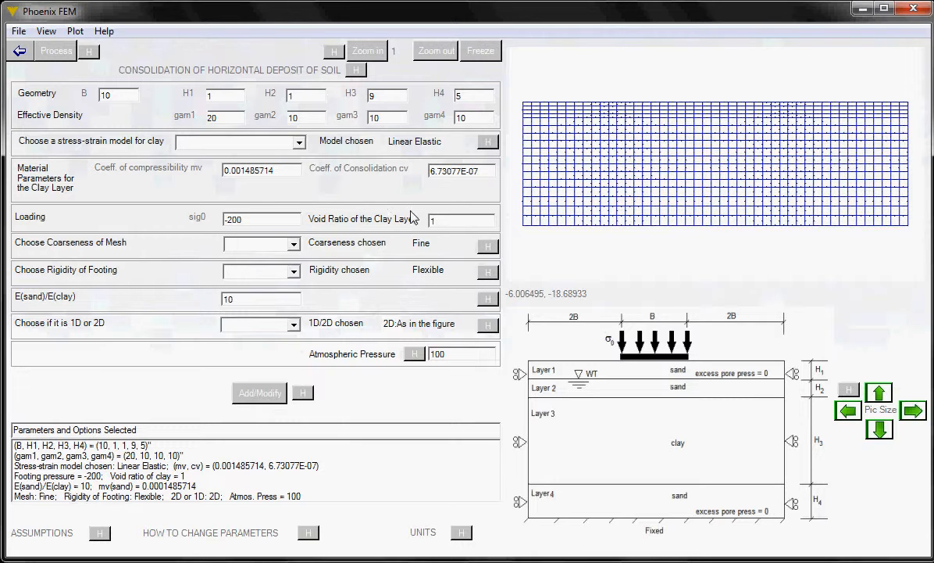
pyautogui.moveTo(564, 220)
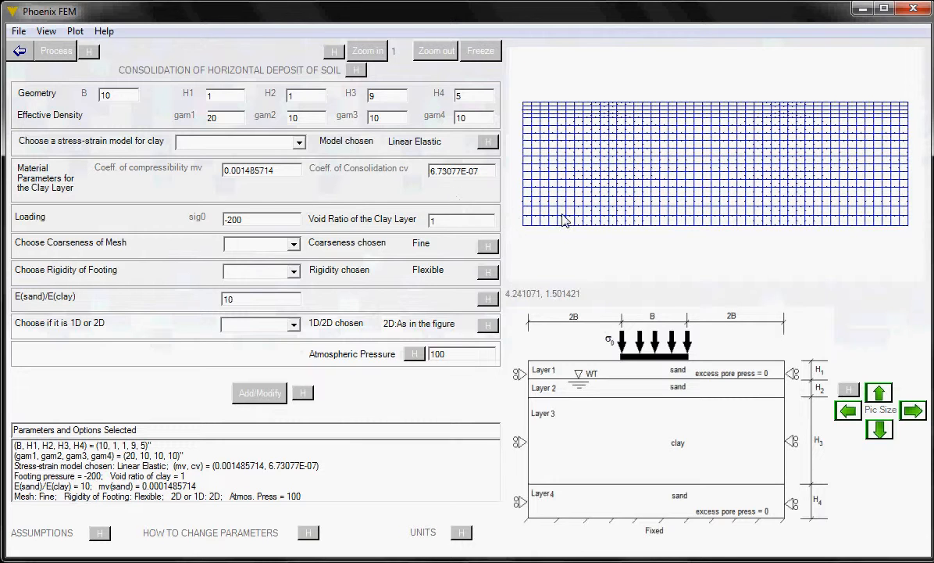
pyautogui.moveTo(652, 279)
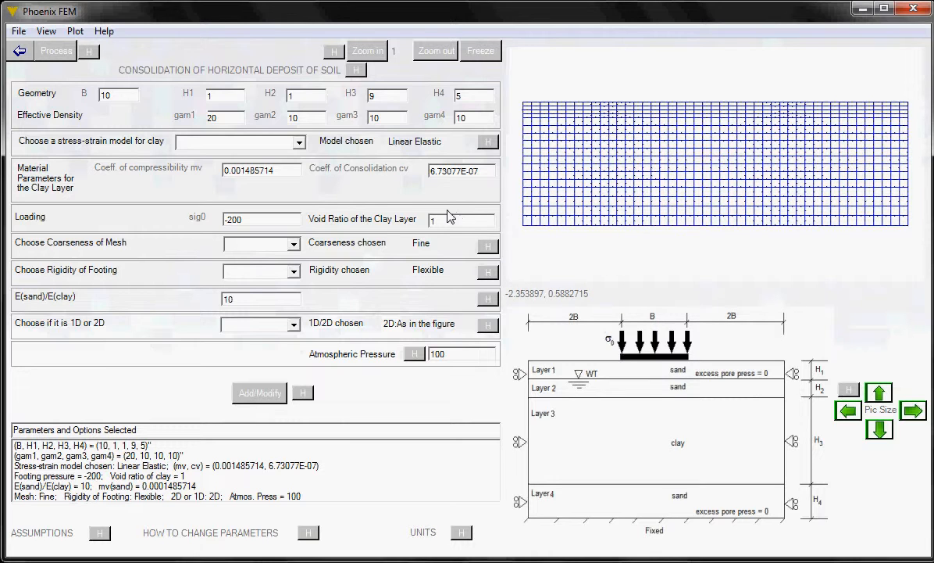
pyautogui.moveTo(557, 316)
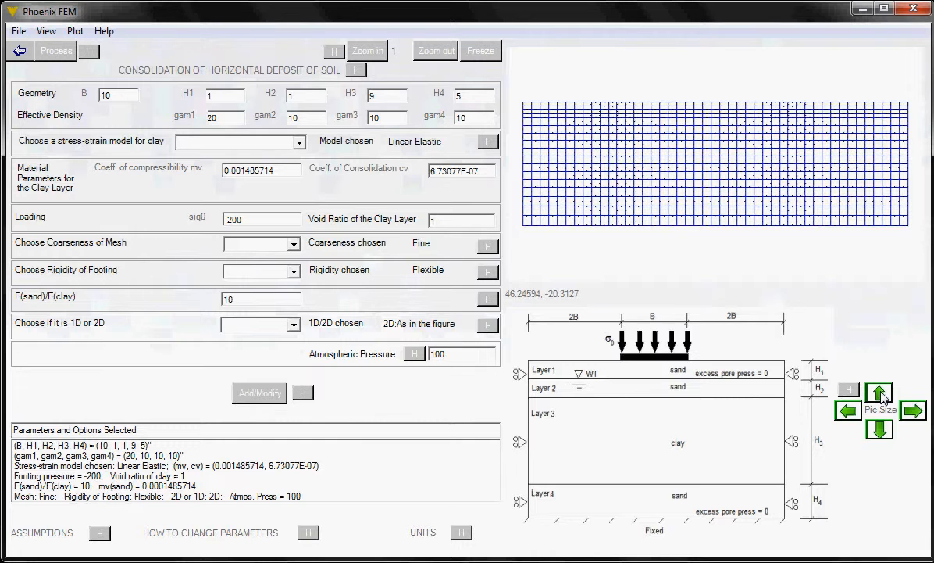
# - Shrink the mesh preview with the Pic Size arrow buttons
pyautogui.click(879, 394)
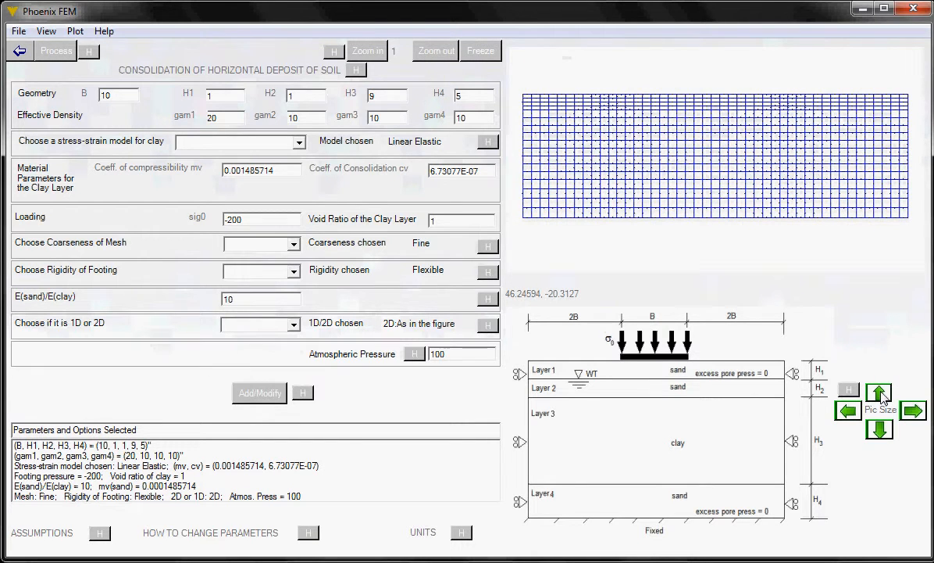
pyautogui.click(913, 410)
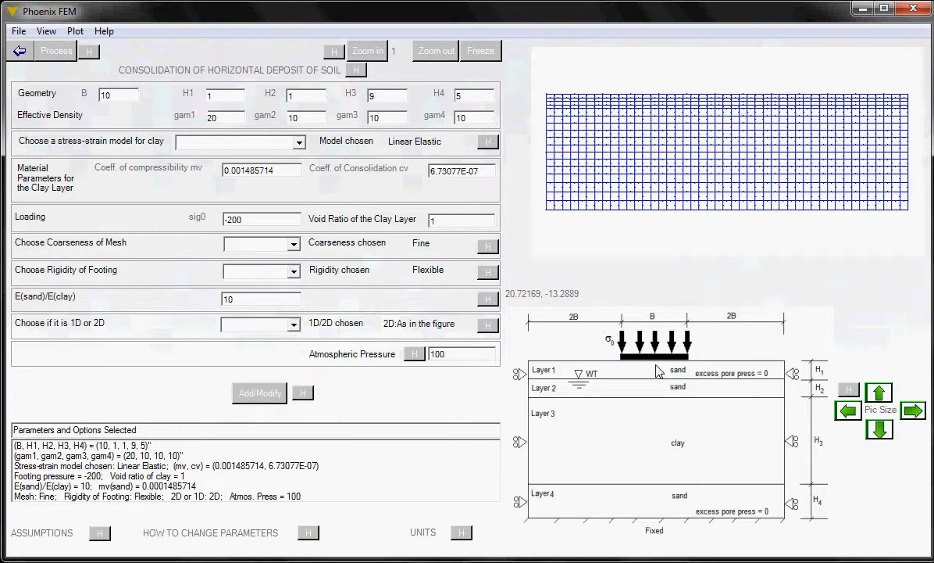
pyautogui.moveTo(781, 136)
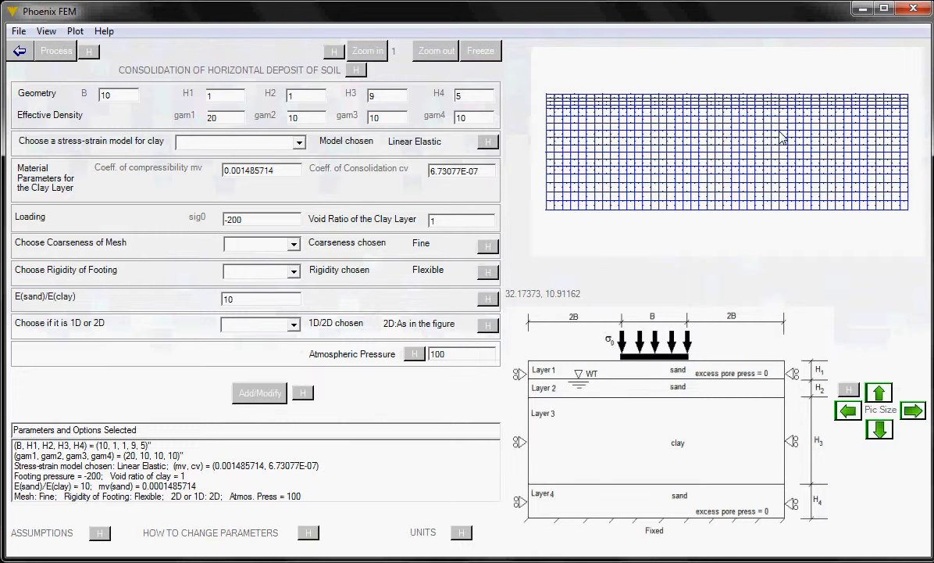
pyautogui.moveTo(785, 305)
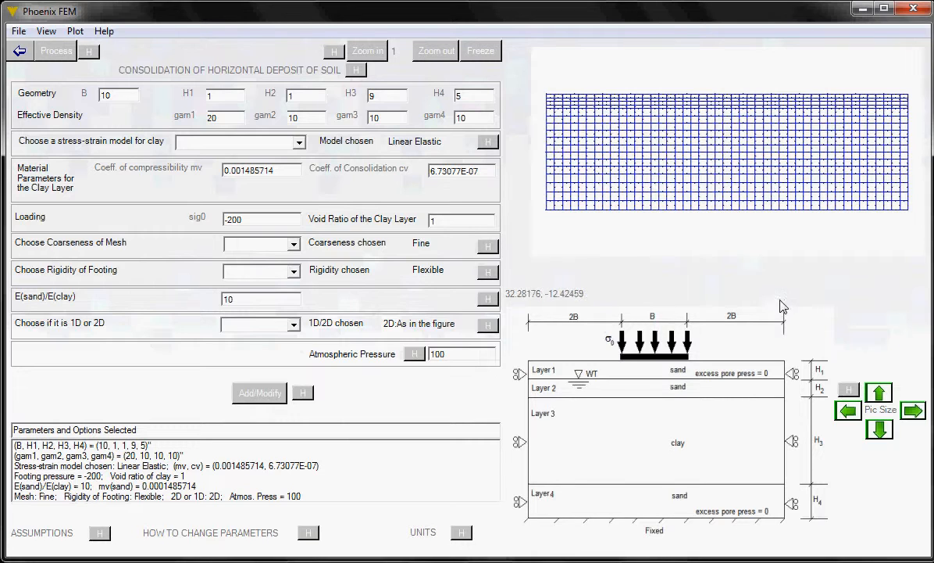
pyautogui.moveTo(775, 298)
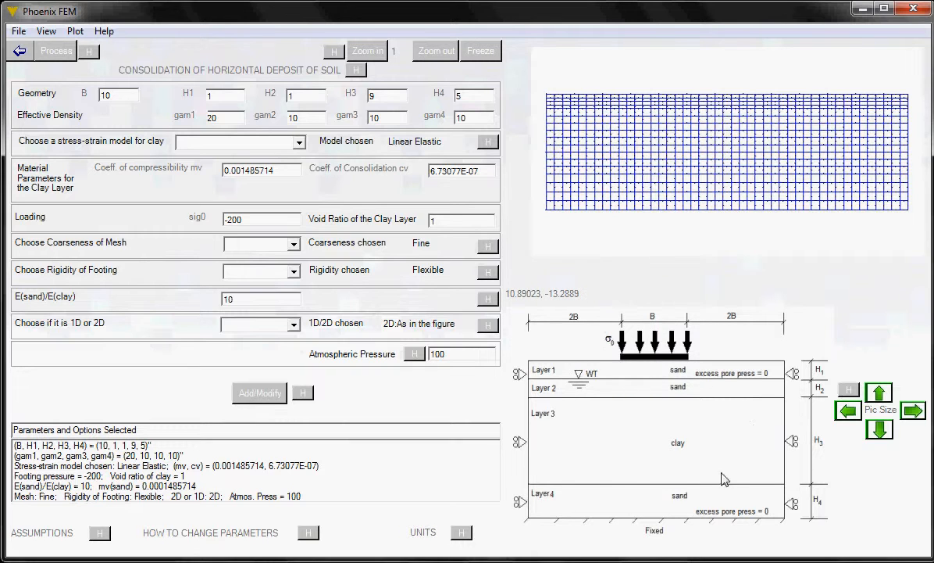
pyautogui.moveTo(599, 382)
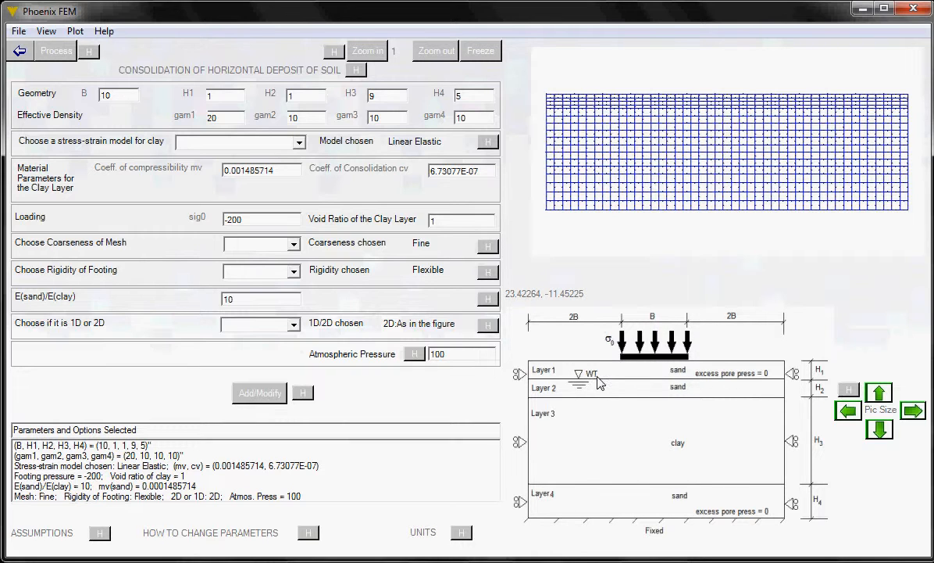
pyautogui.moveTo(625, 383)
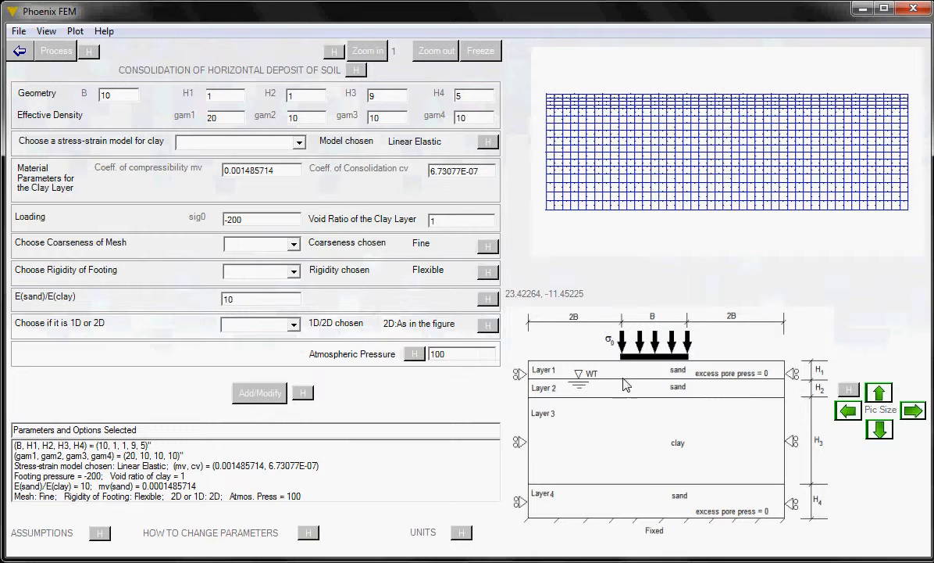
pyautogui.moveTo(256, 48)
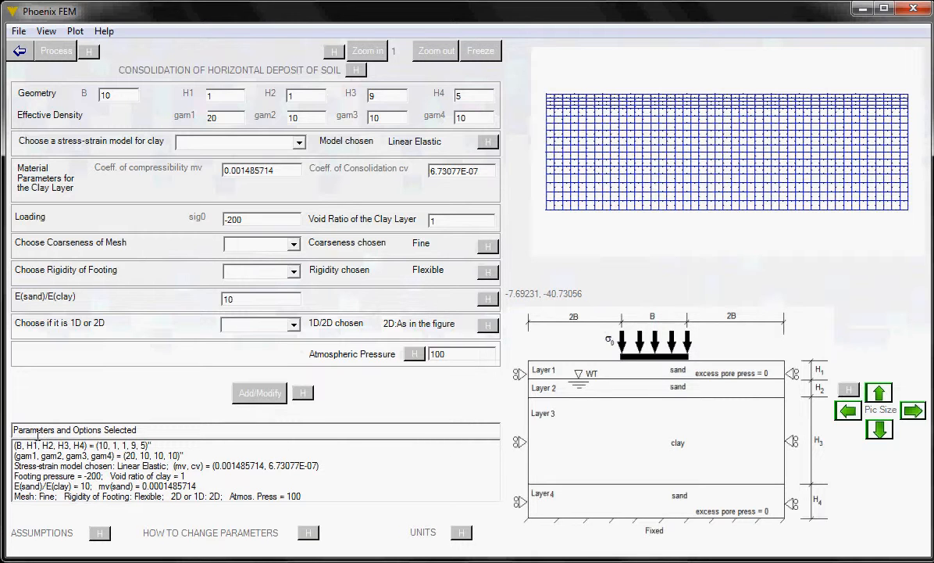
pyautogui.moveTo(463, 489)
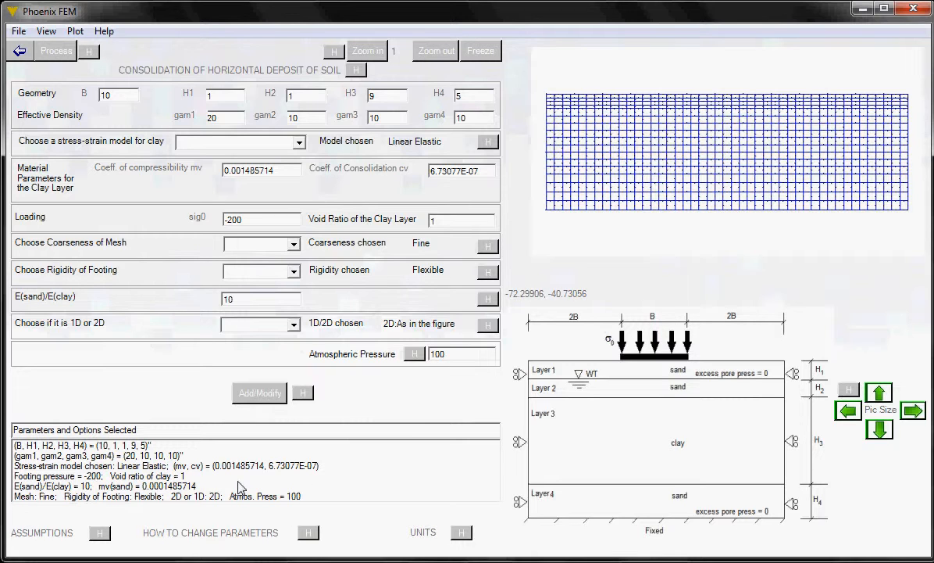
pyautogui.moveTo(313, 269)
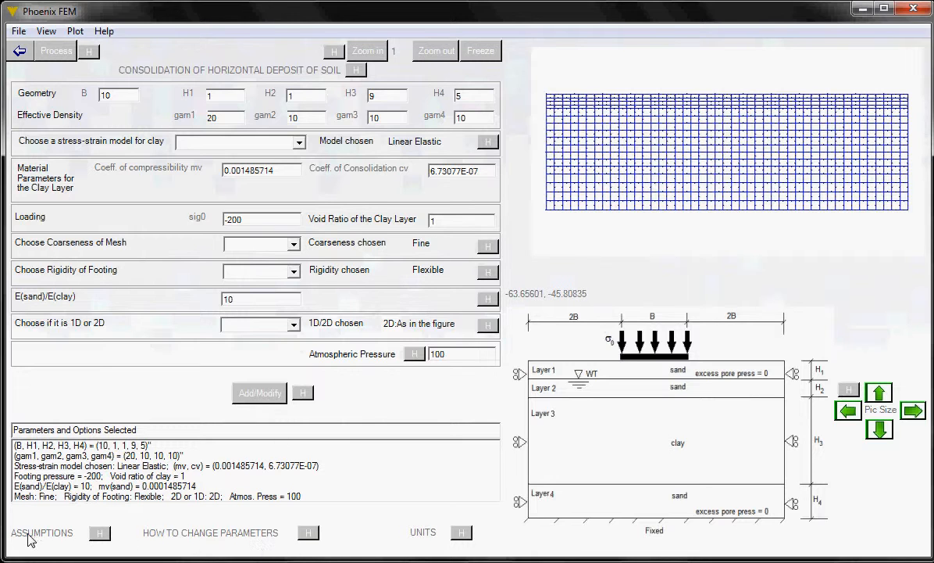
pyautogui.moveTo(145, 547)
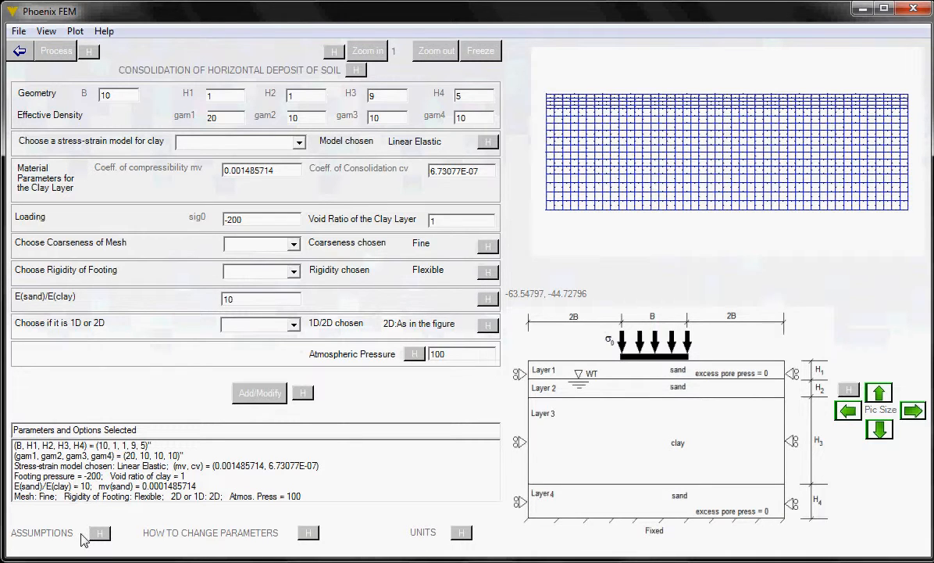
pyautogui.moveTo(455, 278)
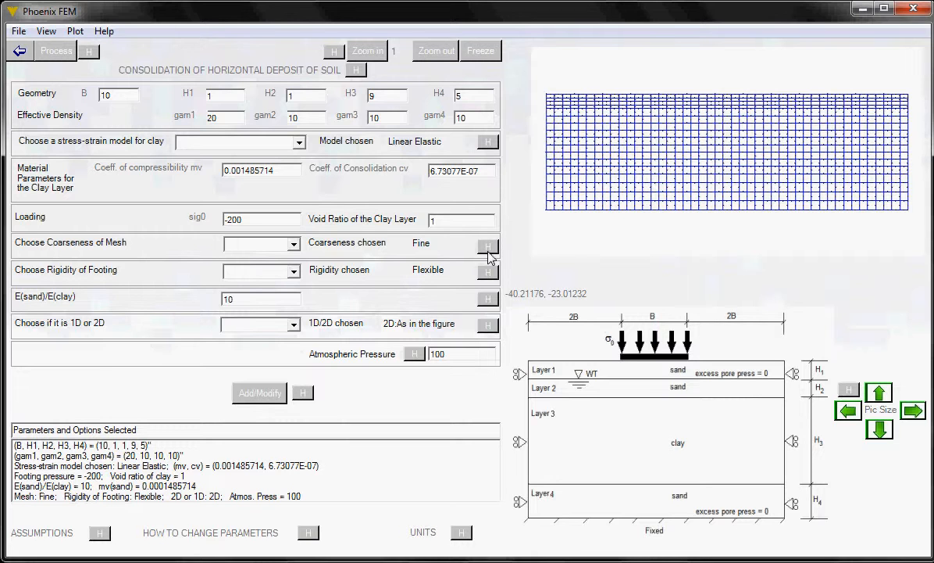
pyautogui.moveTo(488, 149)
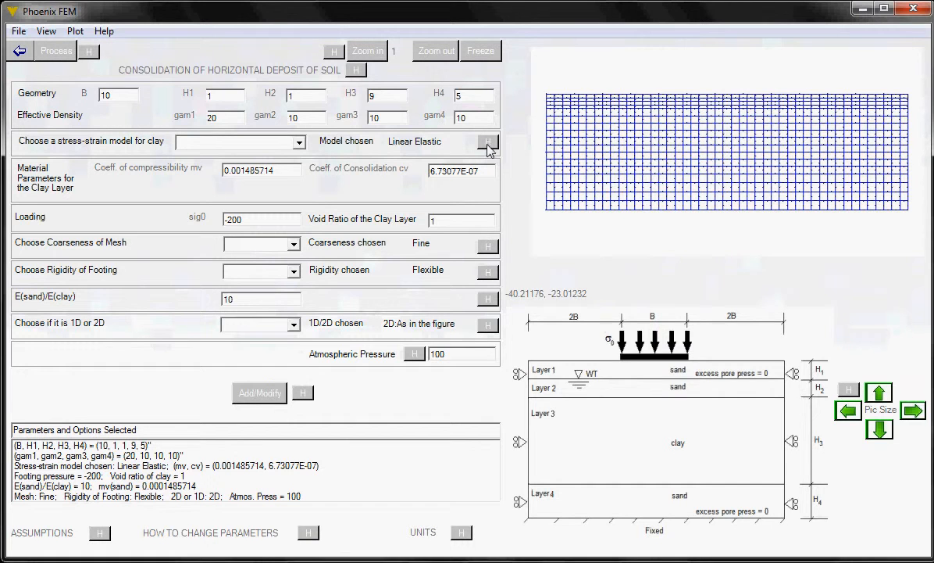
pyautogui.click(488, 142)
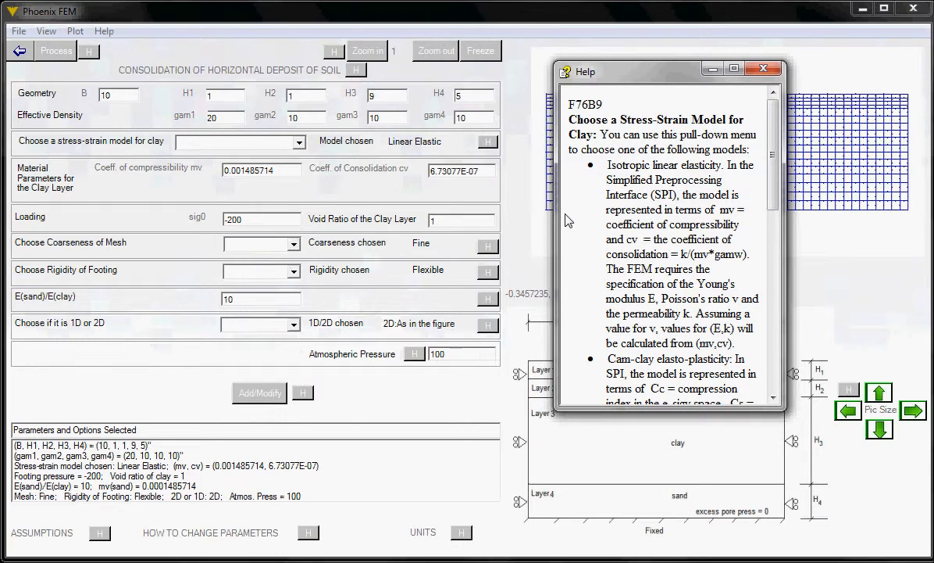
pyautogui.moveTo(708, 217)
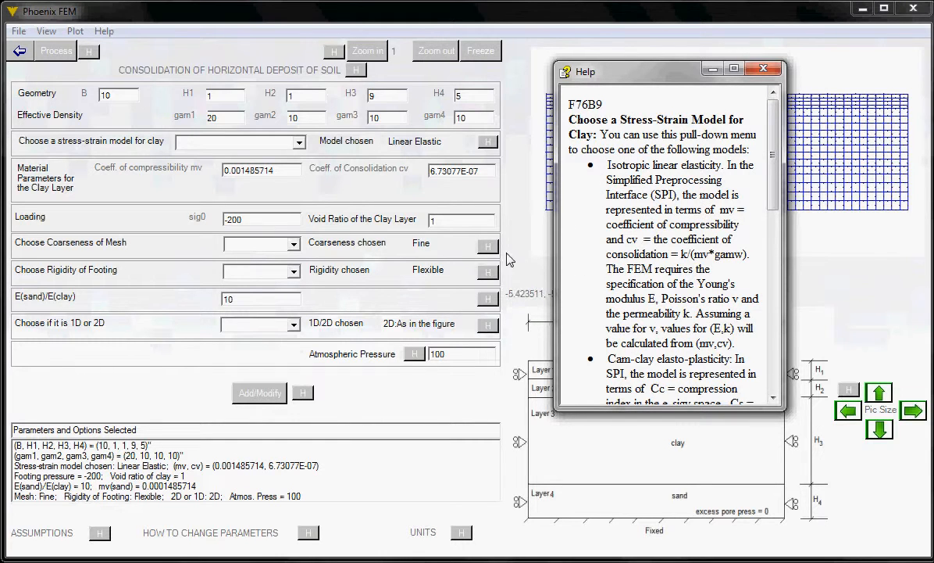
pyautogui.click(762, 68)
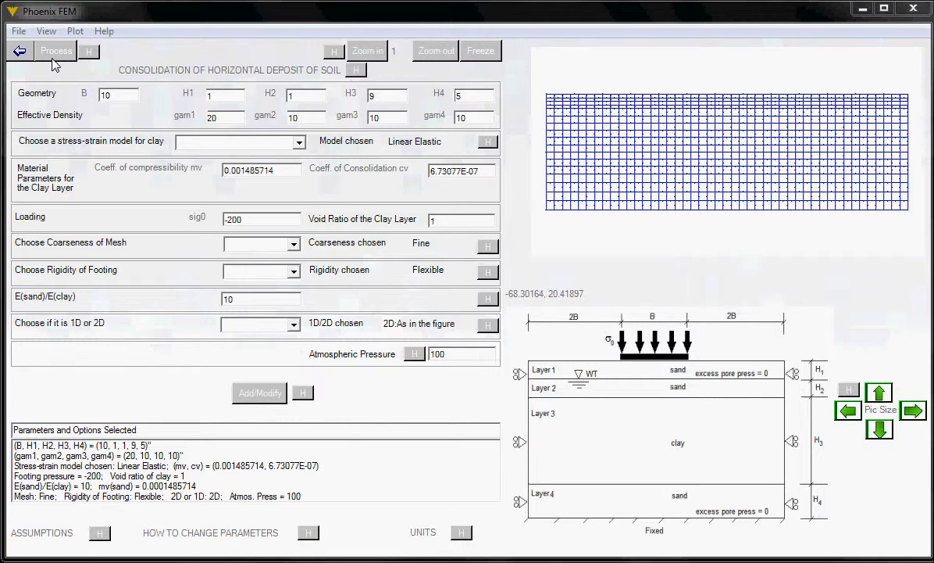
pyautogui.moveTo(61, 69)
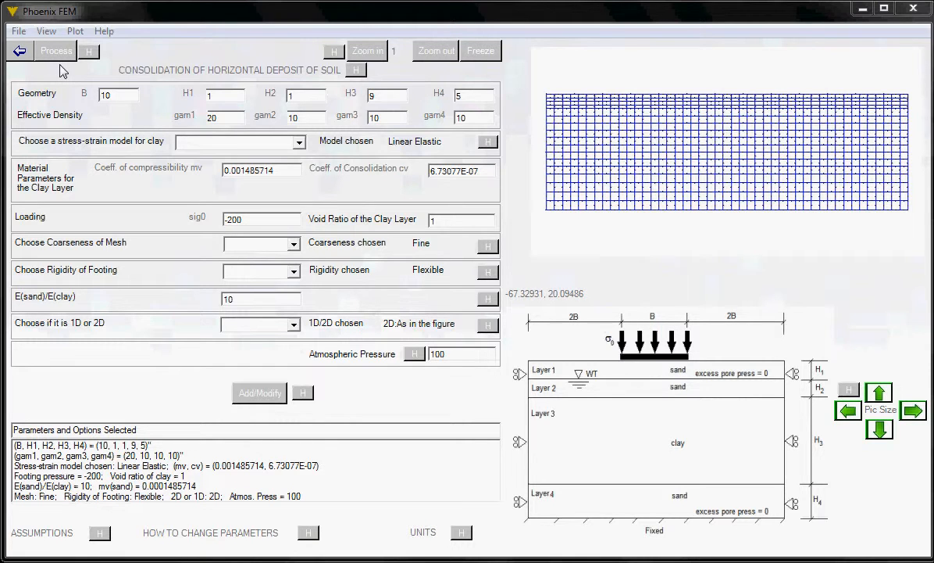
pyautogui.moveTo(350, 365)
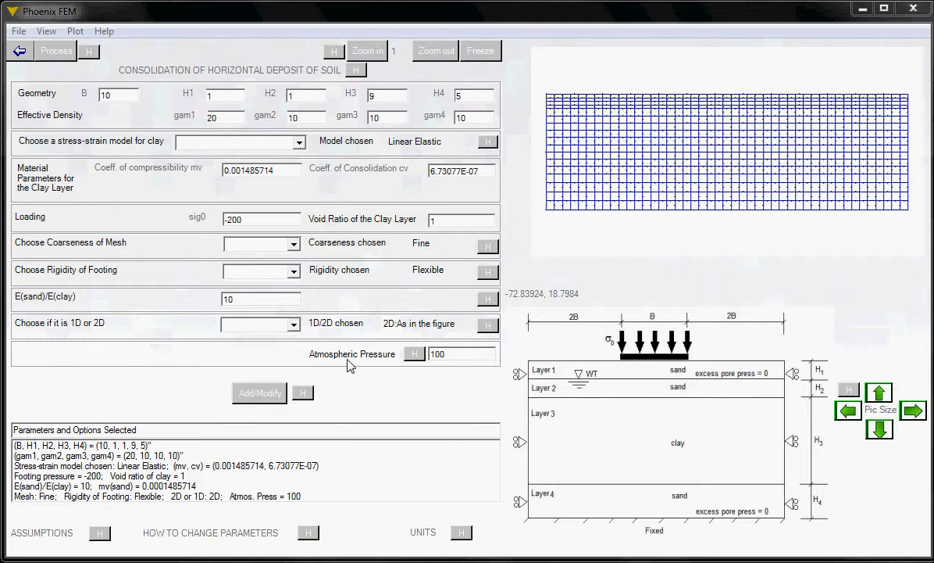
pyautogui.moveTo(375, 396)
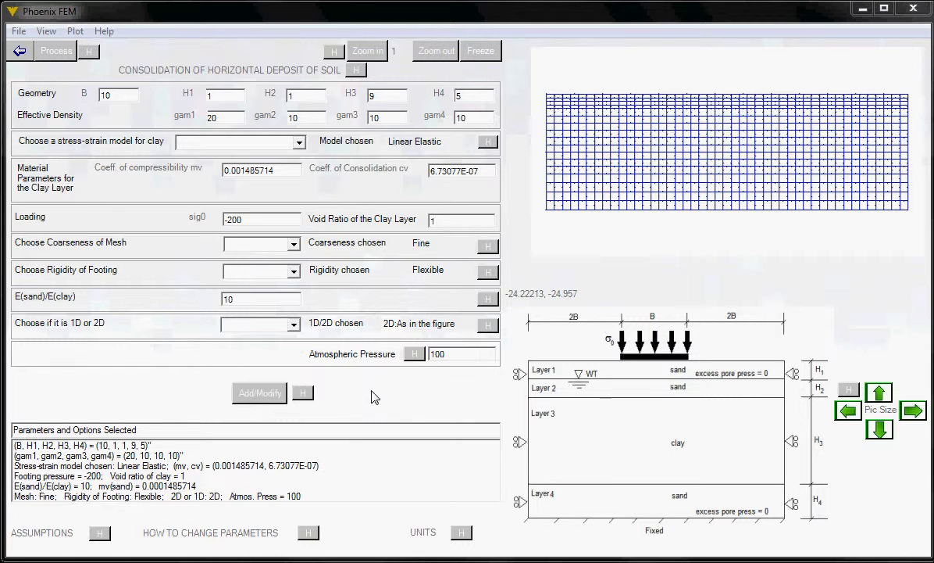
pyautogui.moveTo(727, 148)
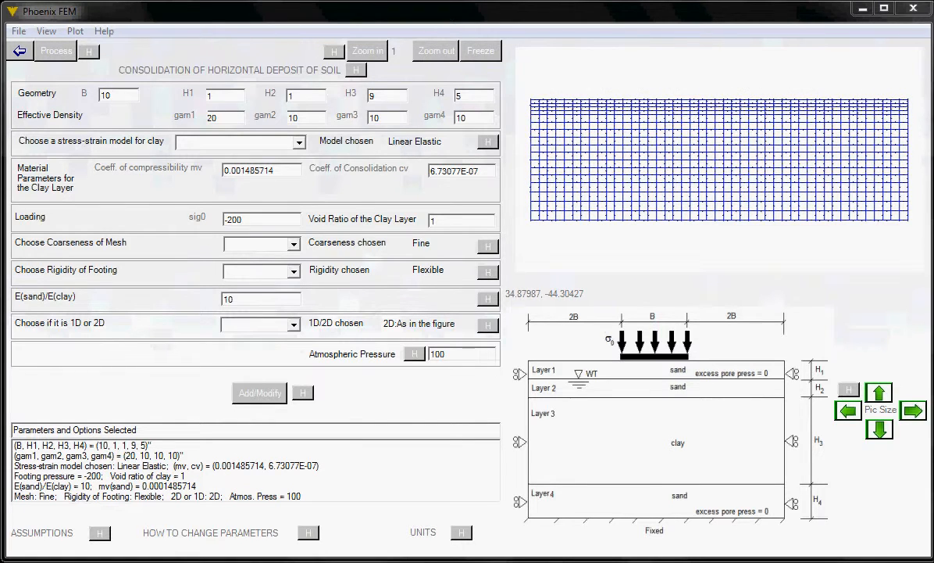
pyautogui.moveTo(125, 131)
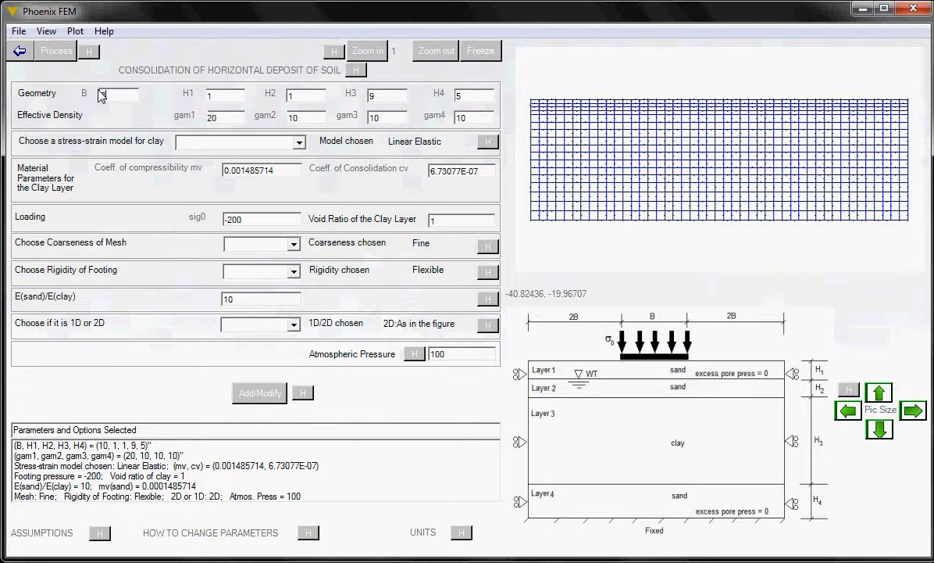
# - Set footing width B to 8, make the footing Rigid, and apply with Add/Modify
pyautogui.write('8')
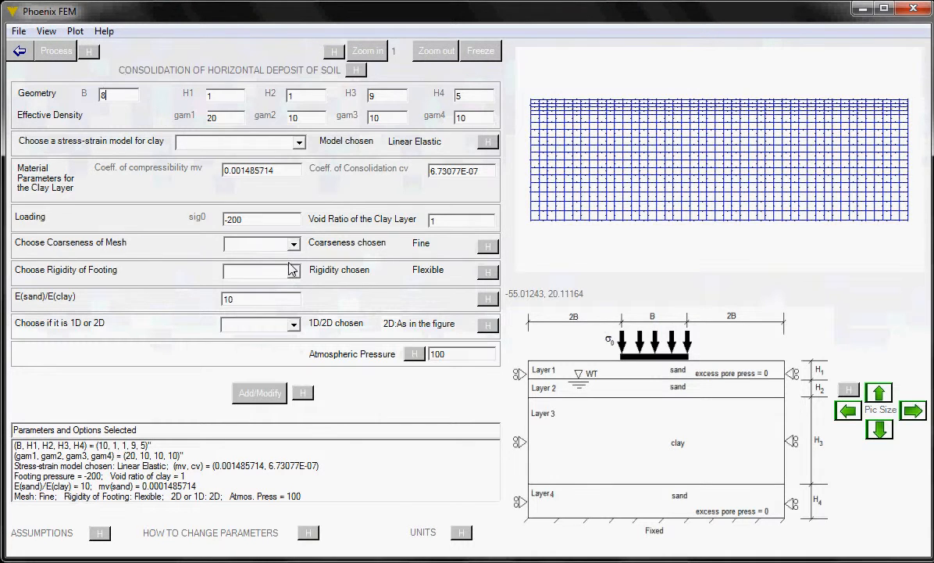
pyautogui.moveTo(295, 291)
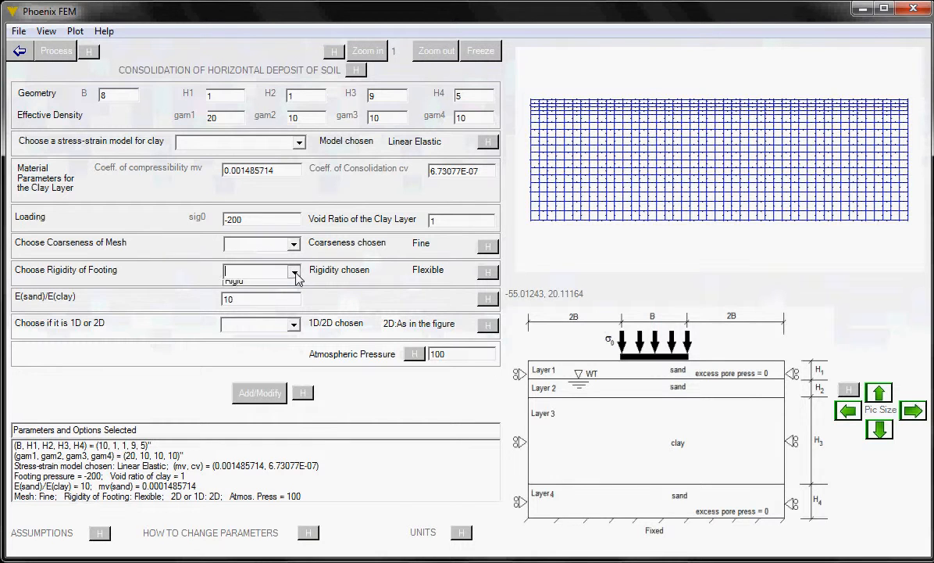
pyautogui.click(296, 273)
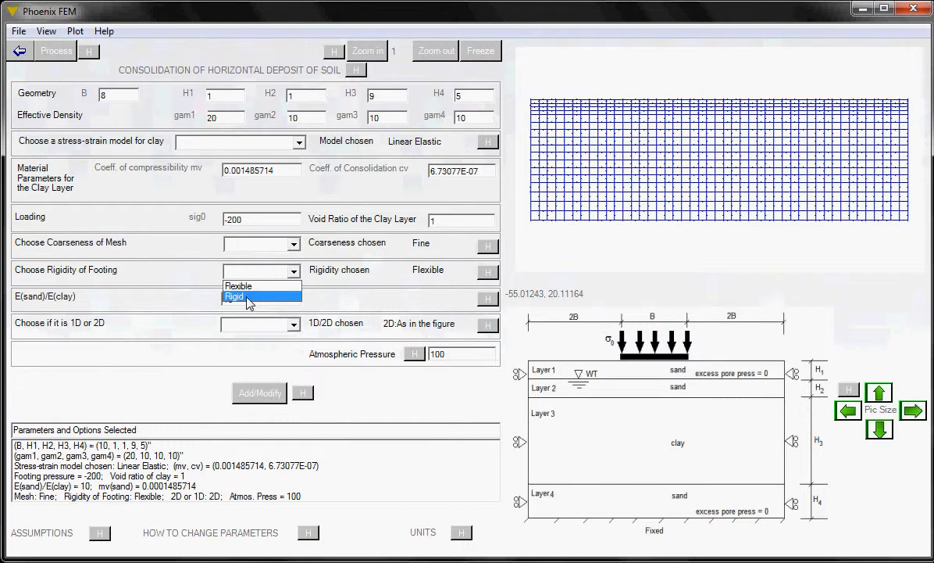
pyautogui.click(248, 298)
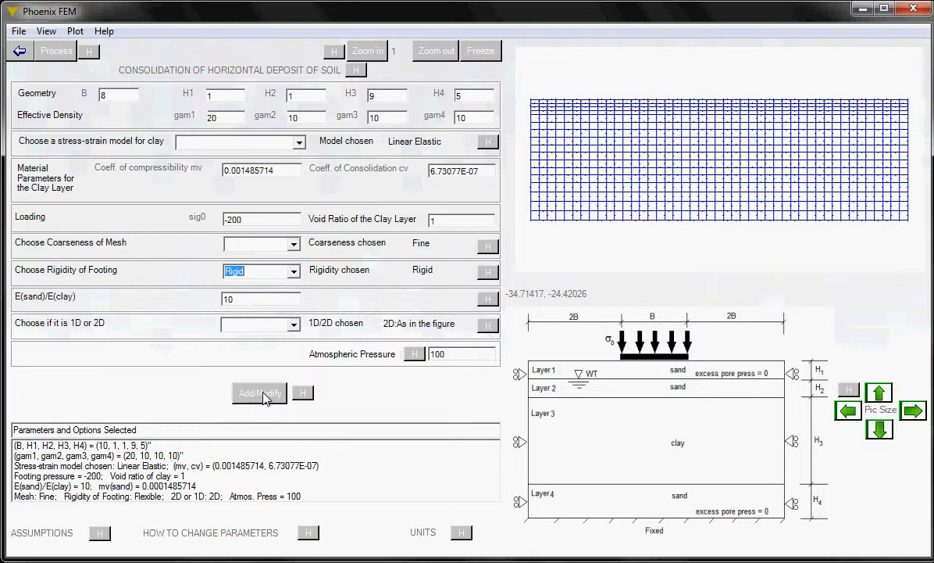
pyautogui.click(259, 393)
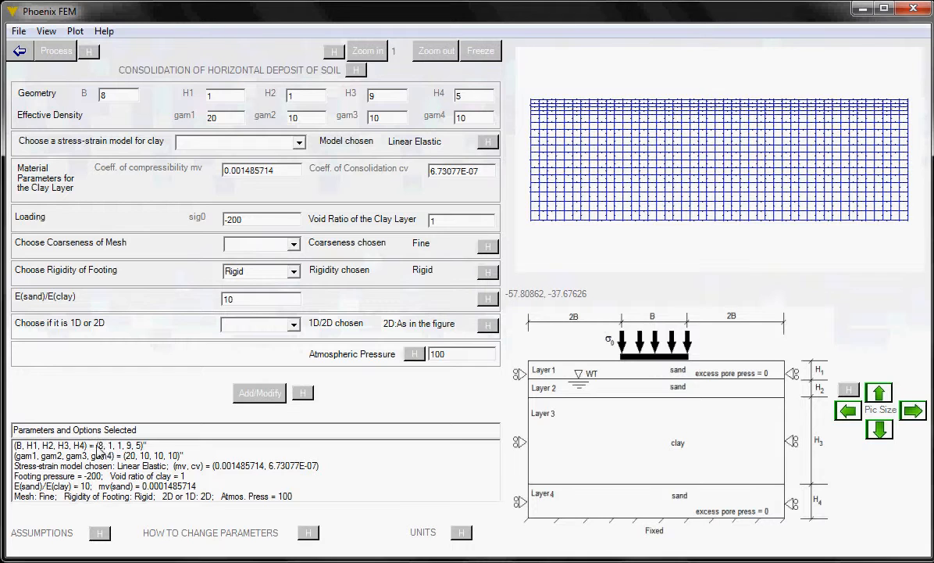
pyautogui.moveTo(382, 412)
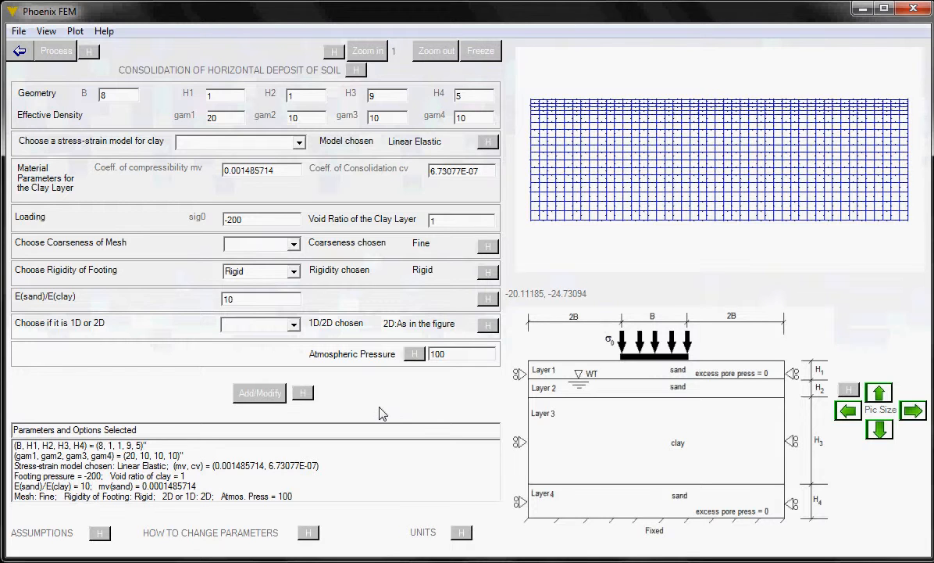
pyautogui.moveTo(362, 398)
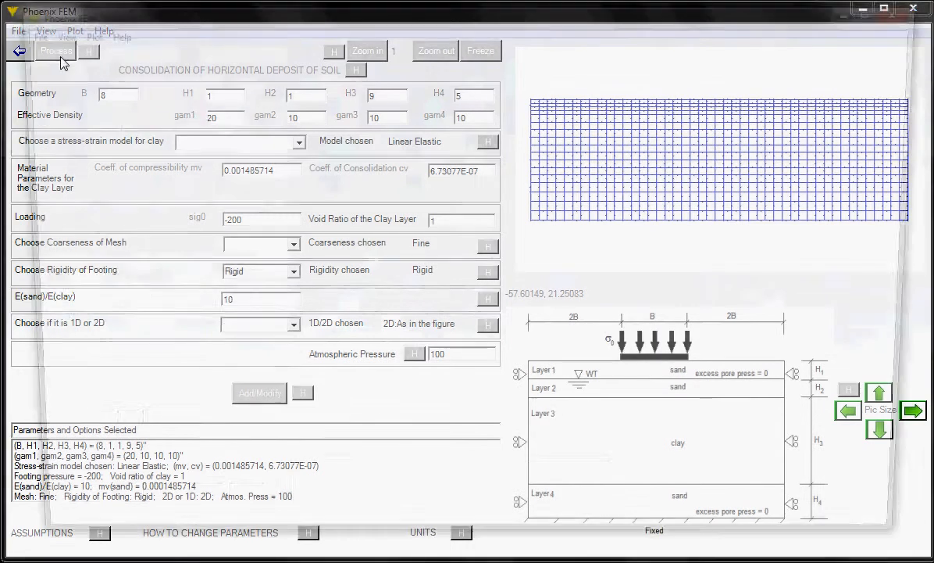
# - Process the modified CON1 problem to generate its mesh, triggering the save reminder
pyautogui.click(56, 50)
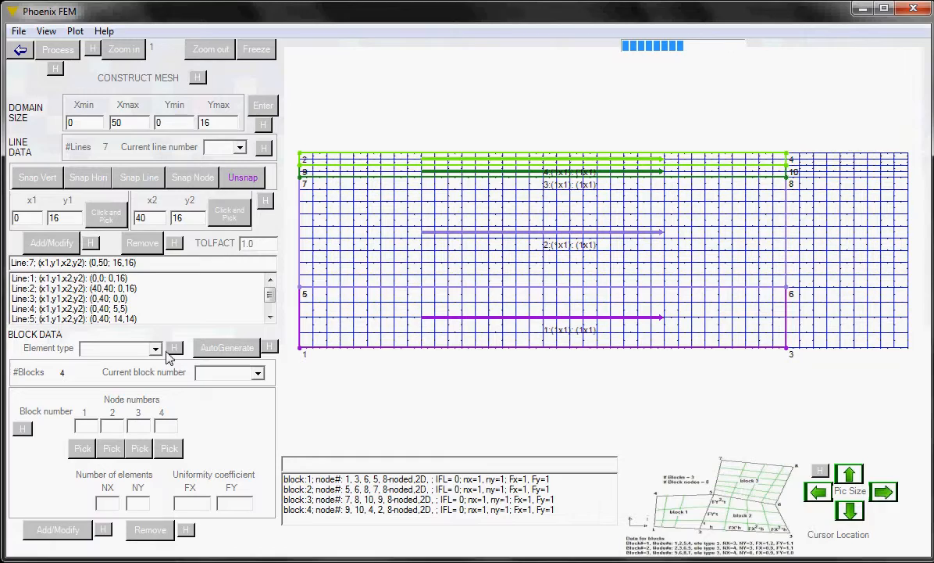
pyautogui.click(61, 35)
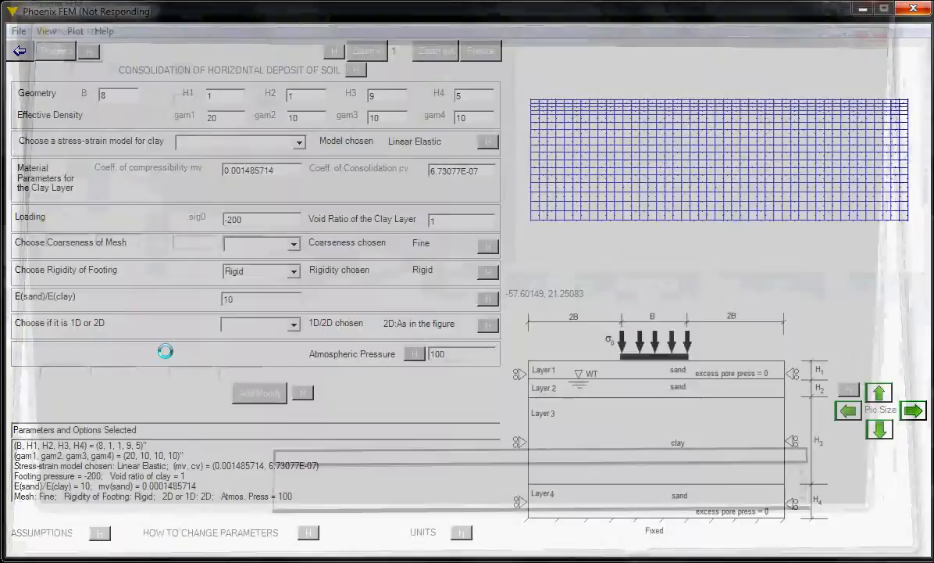
pyautogui.click(55, 50)
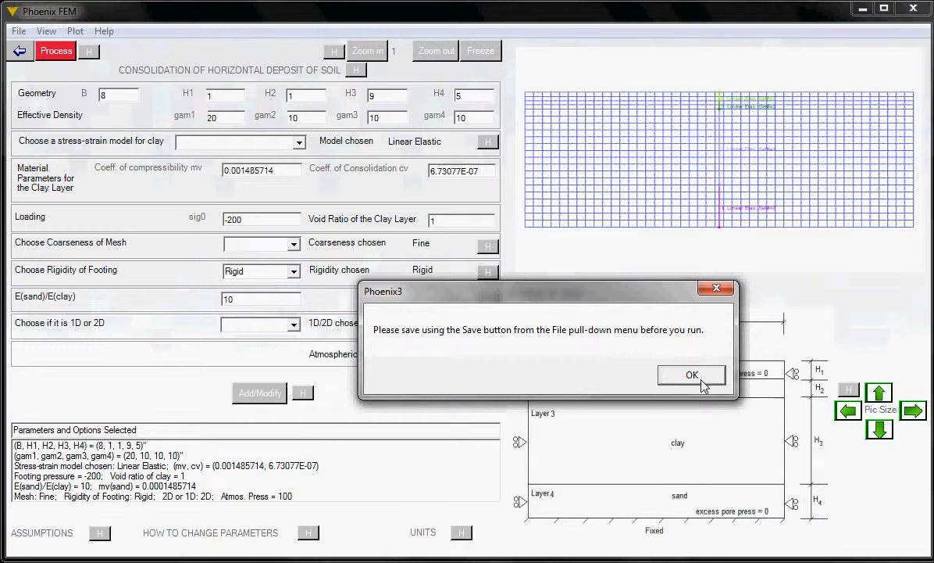
# - Dismiss the save reminder and save the modified CON1 8 m footing job
pyautogui.click(691, 374)
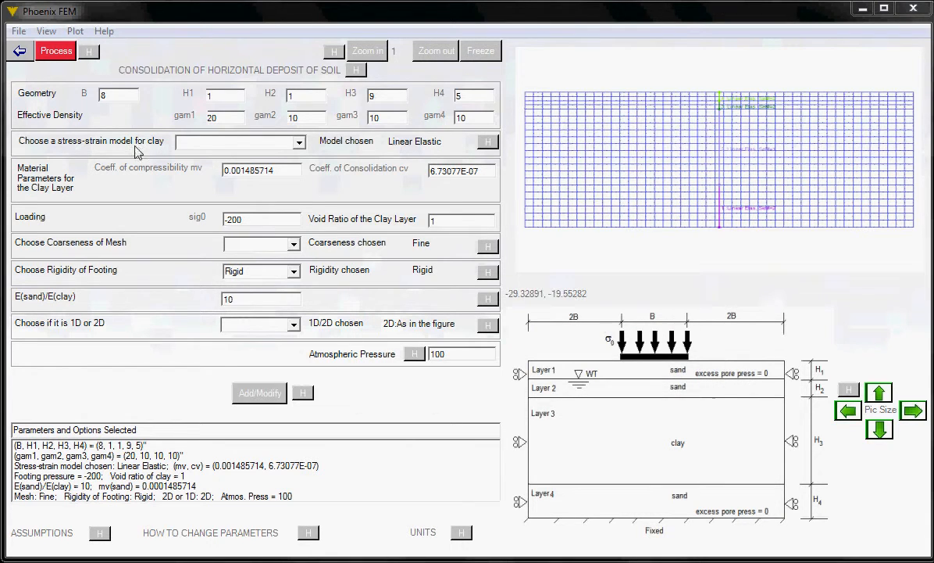
pyautogui.click(18, 31)
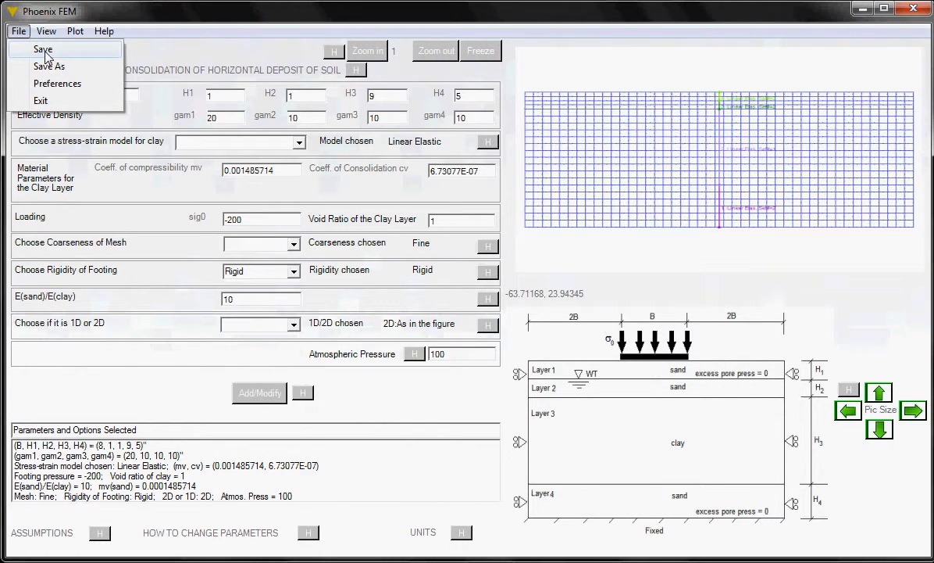
pyautogui.click(41, 49)
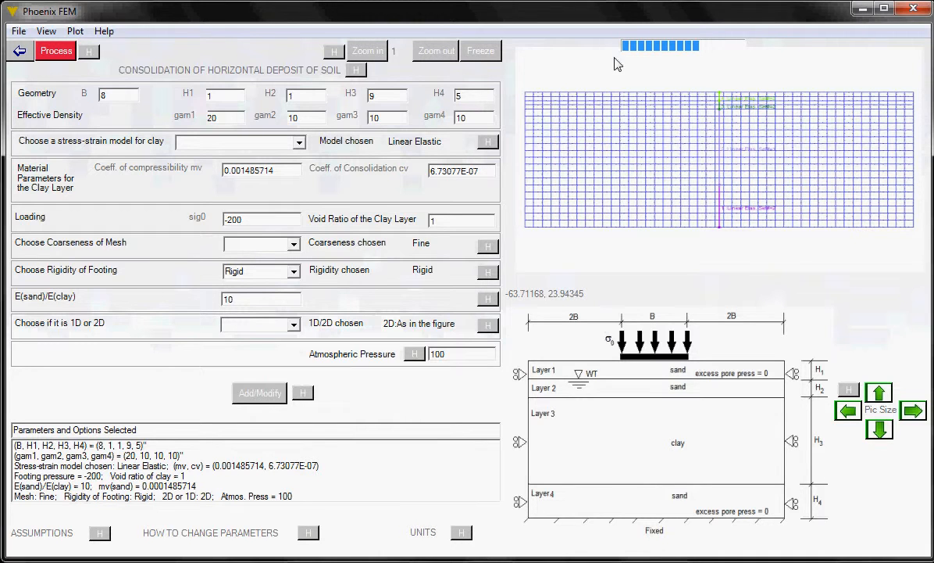
pyautogui.moveTo(415, 311)
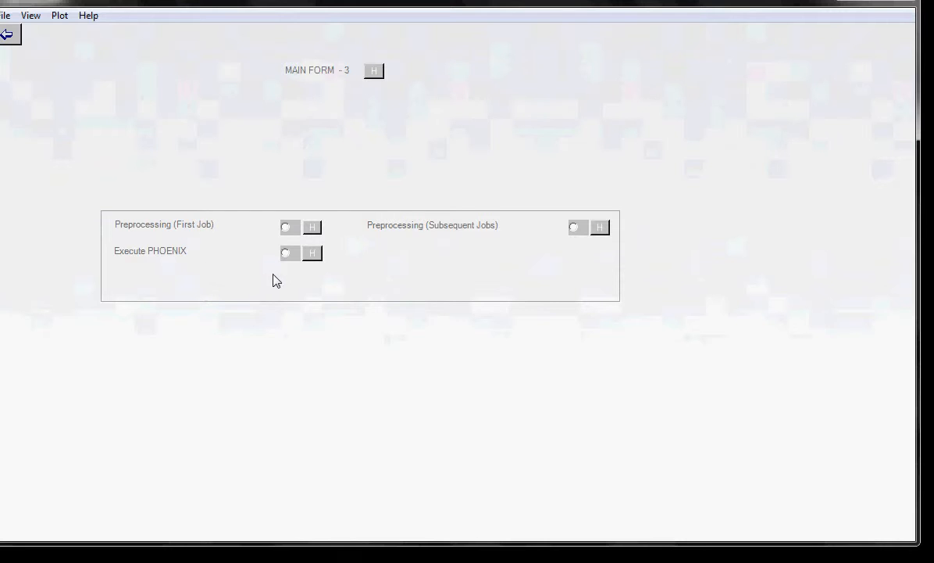
pyautogui.moveTo(287, 278)
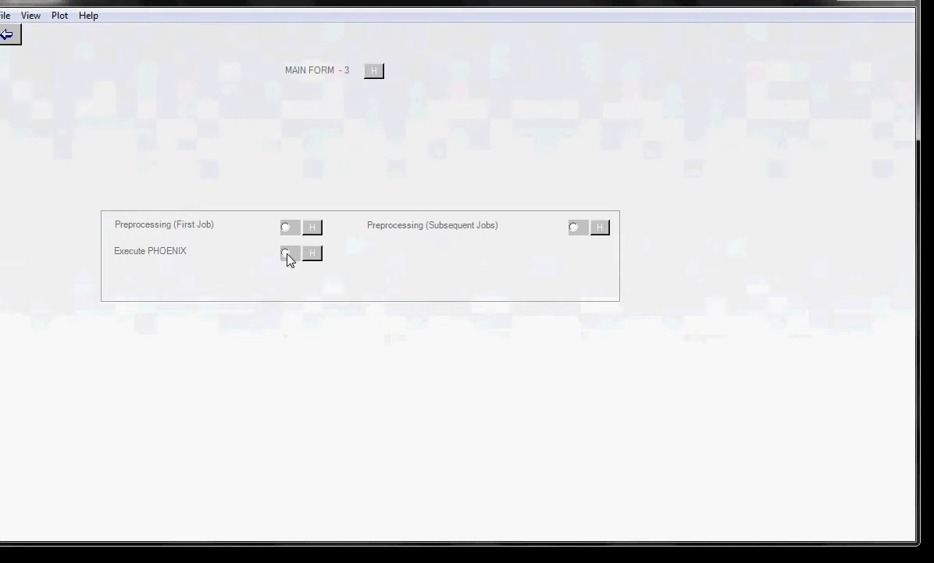
# - Select Execute PHOENIX on Main Form 3 to launch the solver for job tem1
pyautogui.click(288, 254)
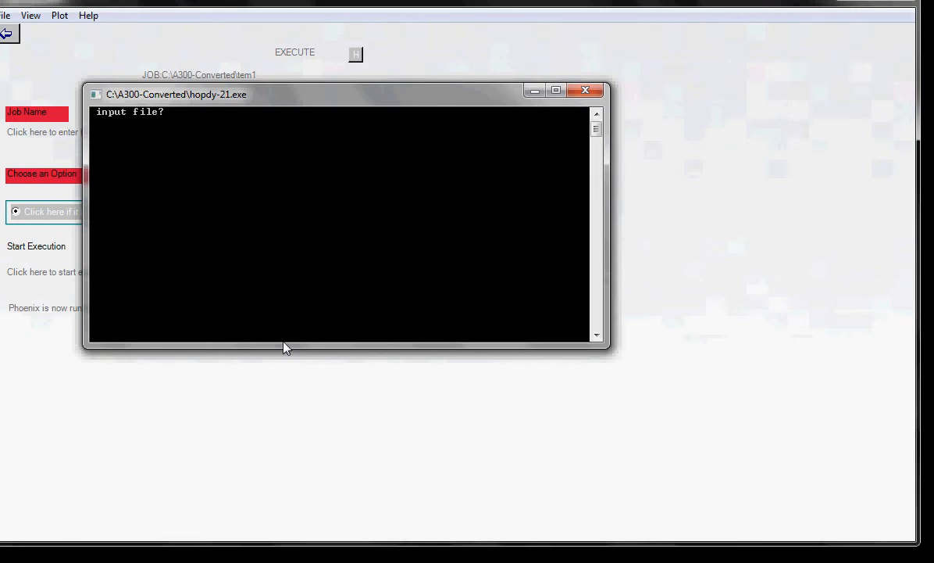
# - Enter TEM1 as the input file, then answer Y to command-line control and Y to continue
pyautogui.write('T')
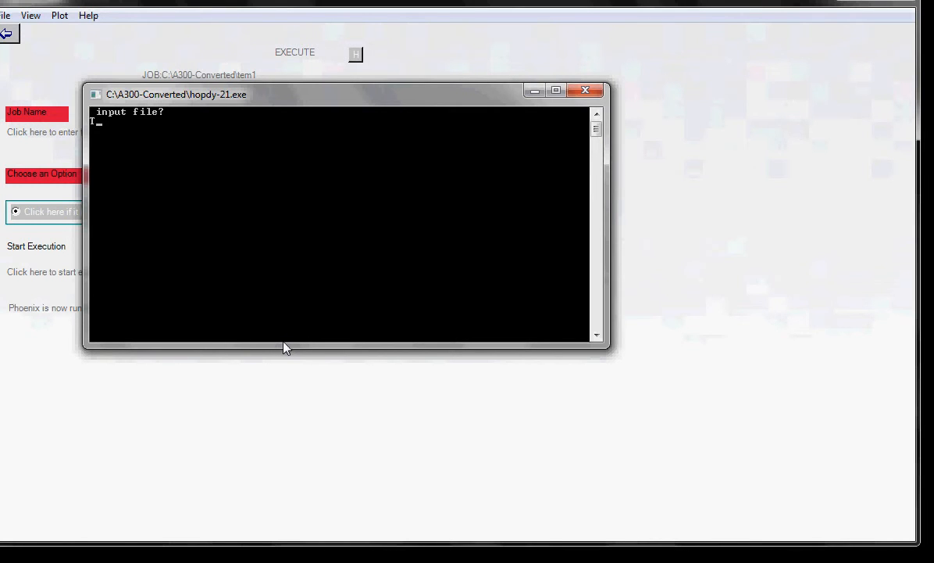
pyautogui.write('EM1')
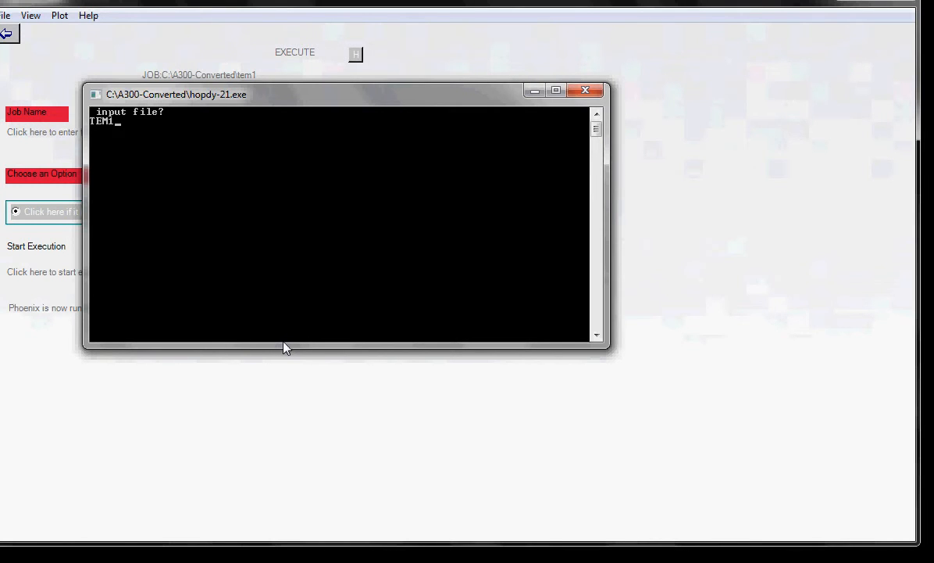
pyautogui.press('enter')
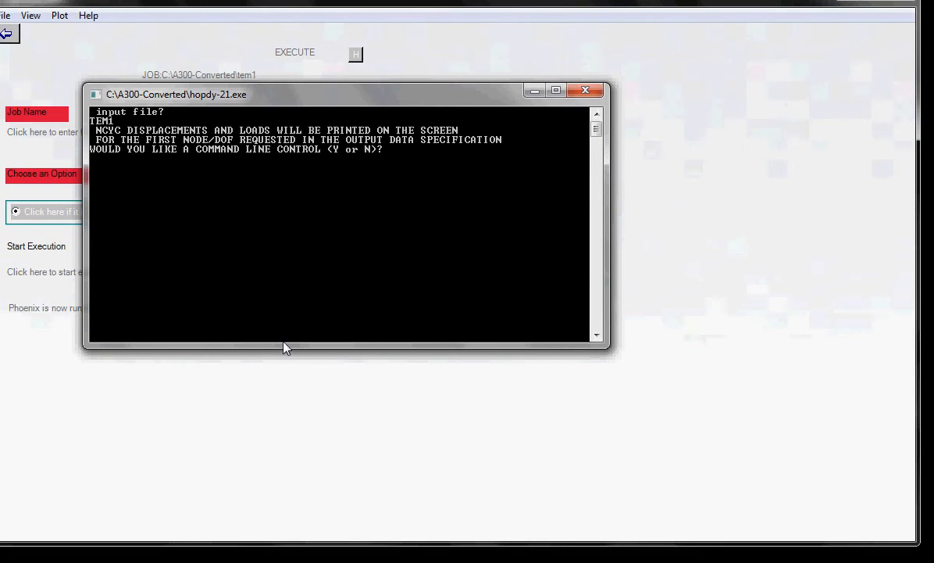
pyautogui.write('Y')
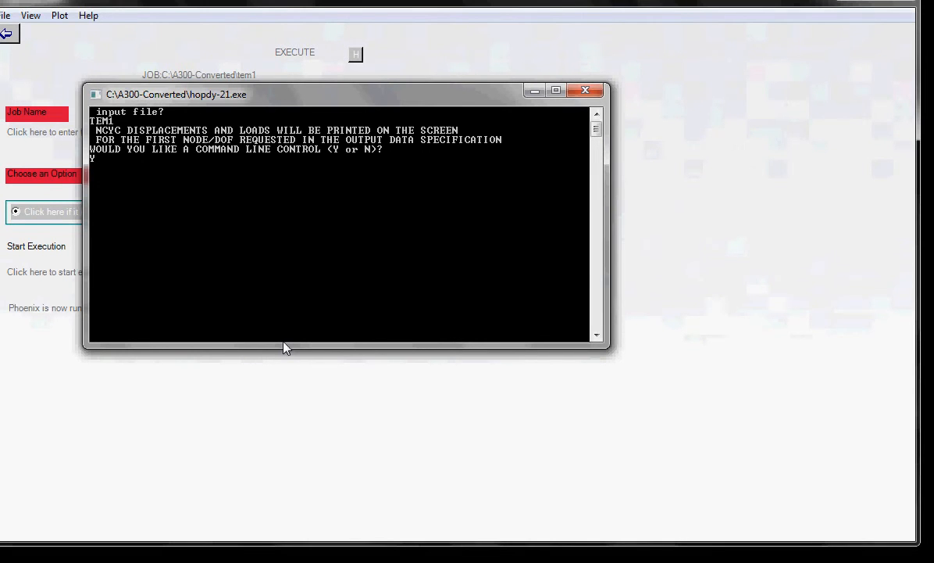
pyautogui.write('Y')
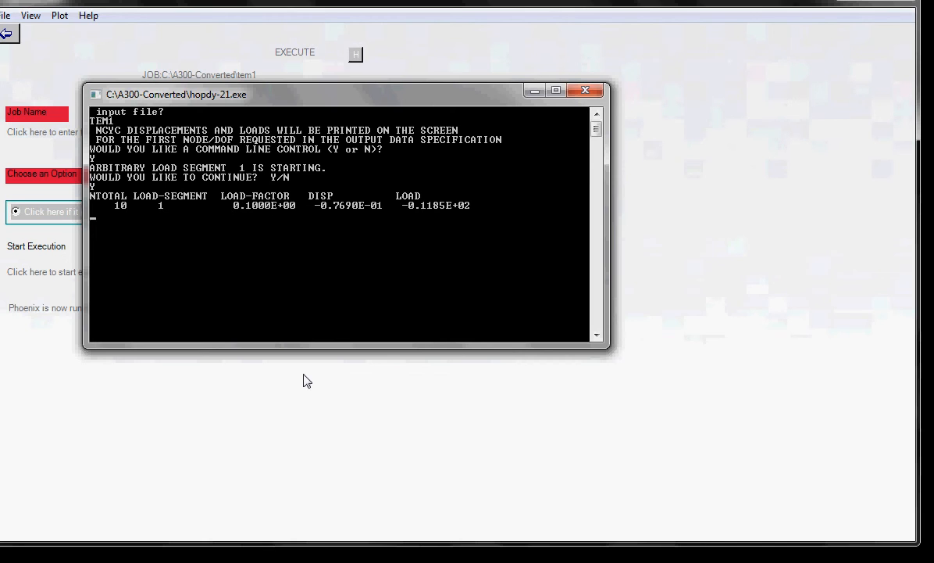
pyautogui.moveTo(356, 376)
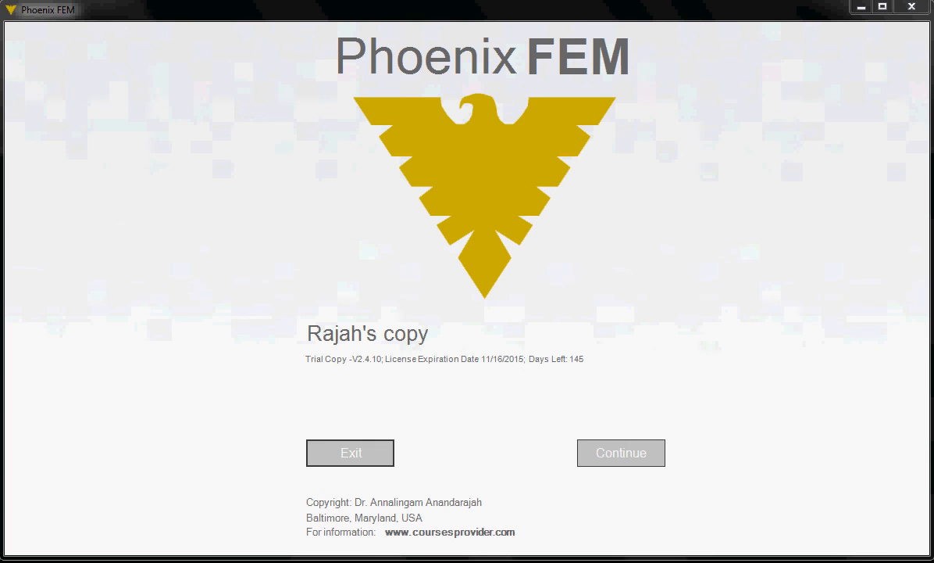
pyautogui.moveTo(871, 547)
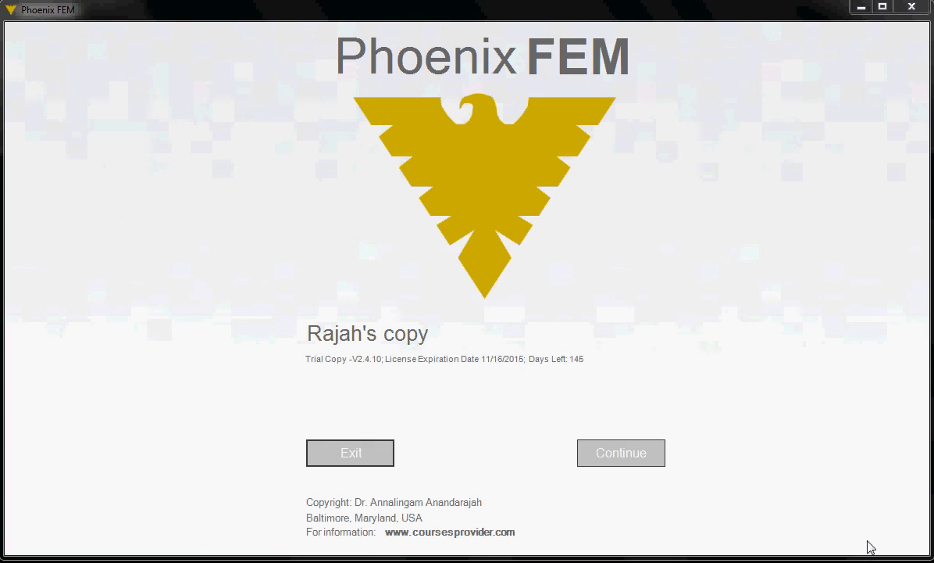